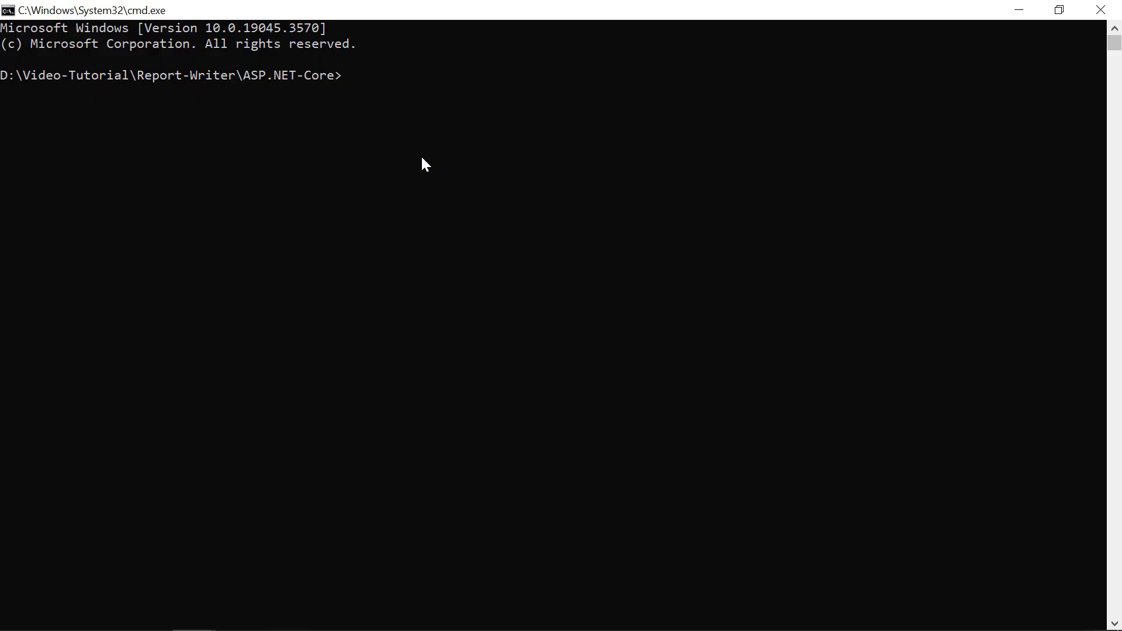
# Run 'dotnet new mvc --name CoreReportWriter' and clear the console output
pyautogui.write('dotnet new mvc --name CoreReportWriter')
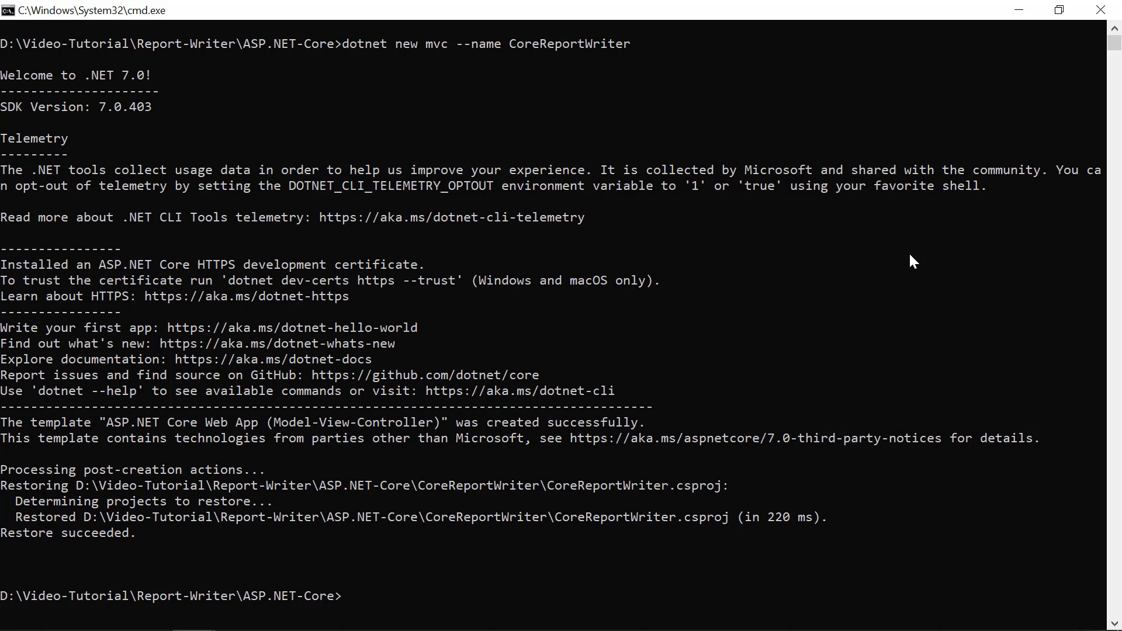
pyautogui.doubleClick(569, 44)
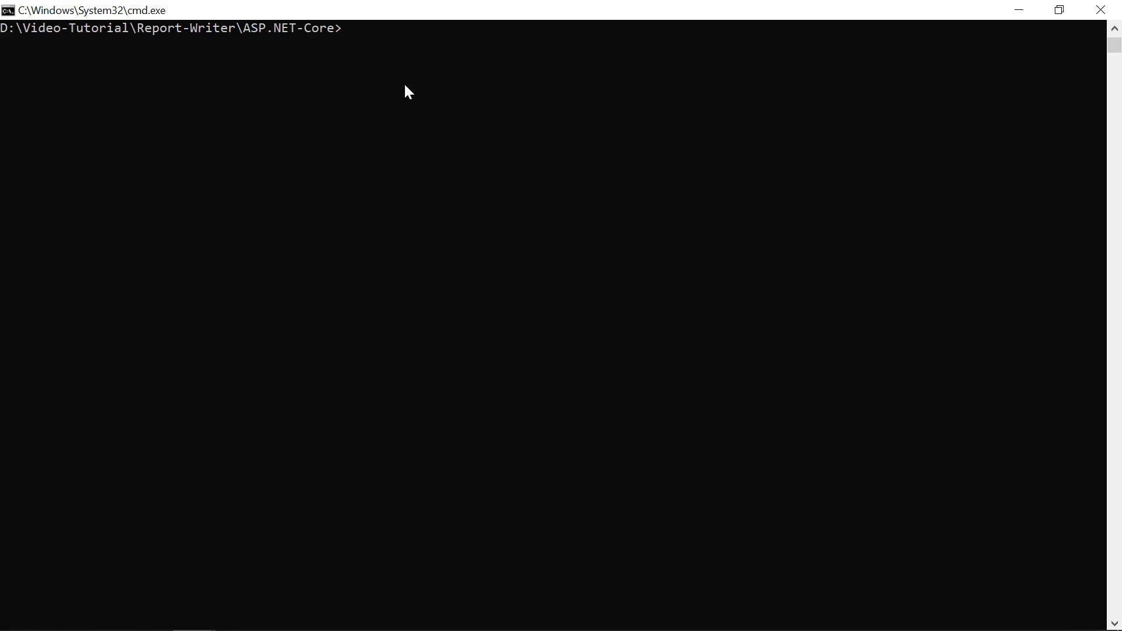
# Enter the CoreReportWriter folder, add the BoldReports.Net.Core package, and npm-install print-js
pyautogui.write('cd')
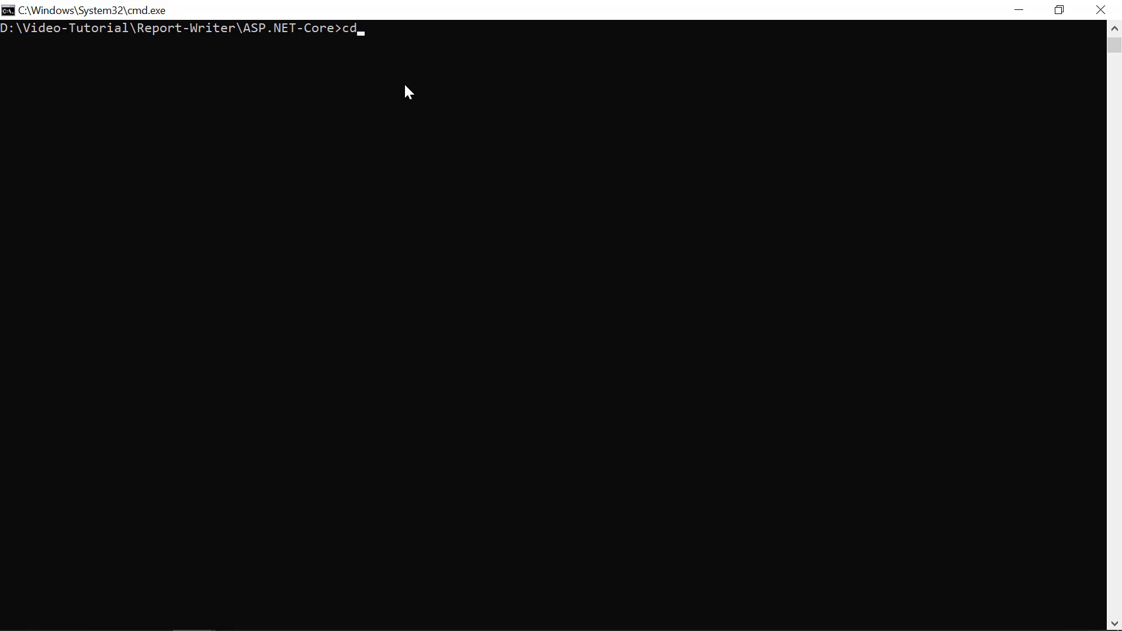
pyautogui.write('CoreReportWriter')
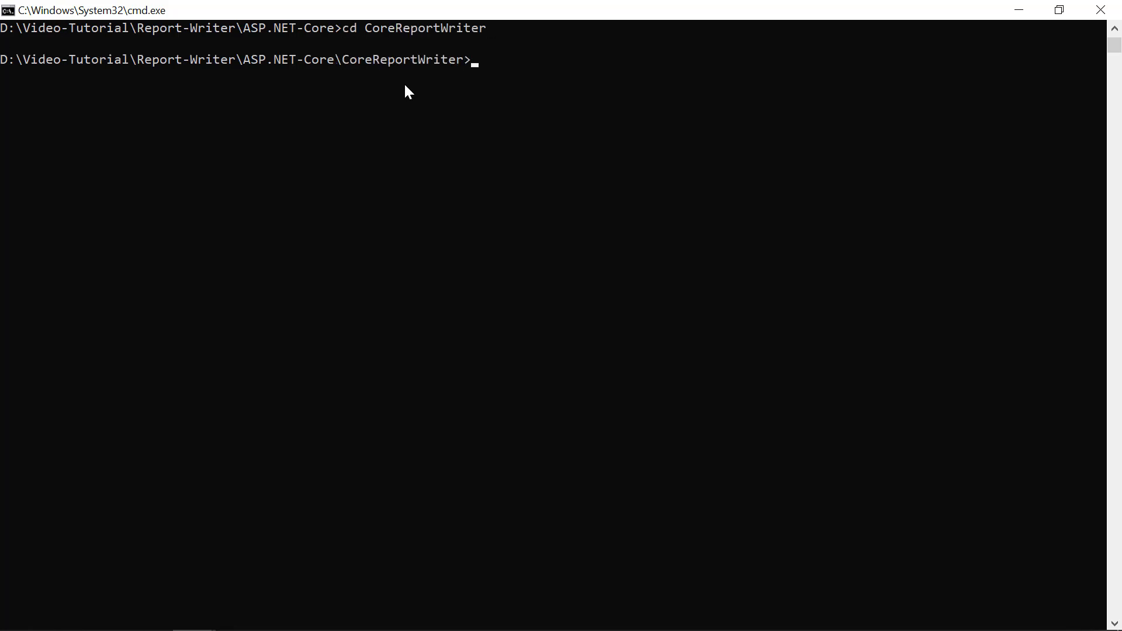
pyautogui.moveTo(524, 195)
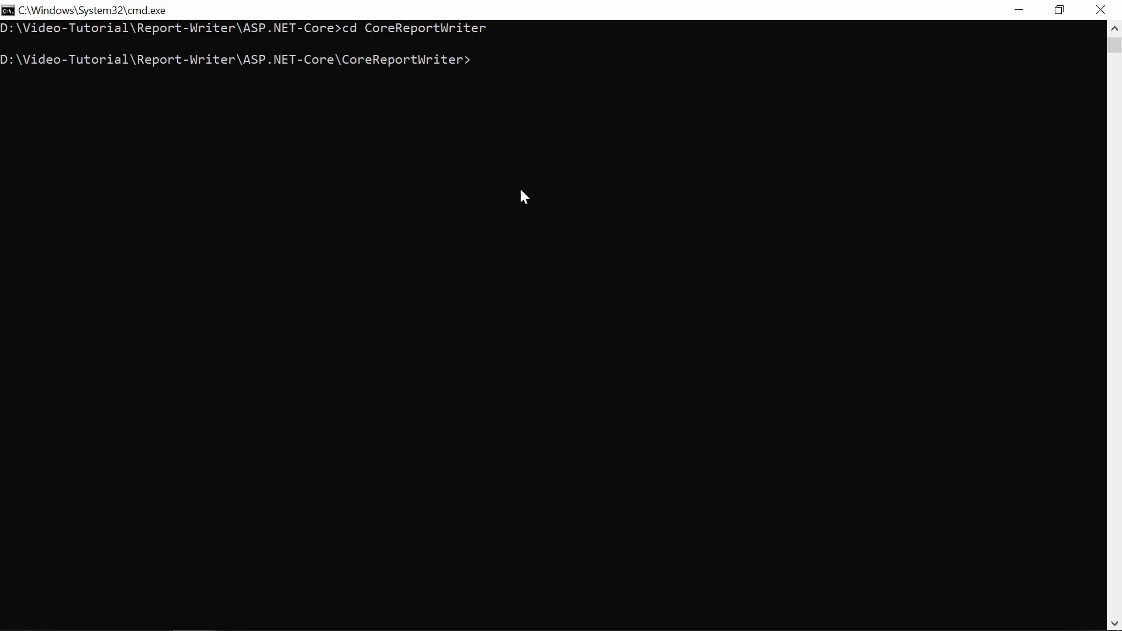
pyautogui.write('dotnet add package BoldReports.Net.Core')
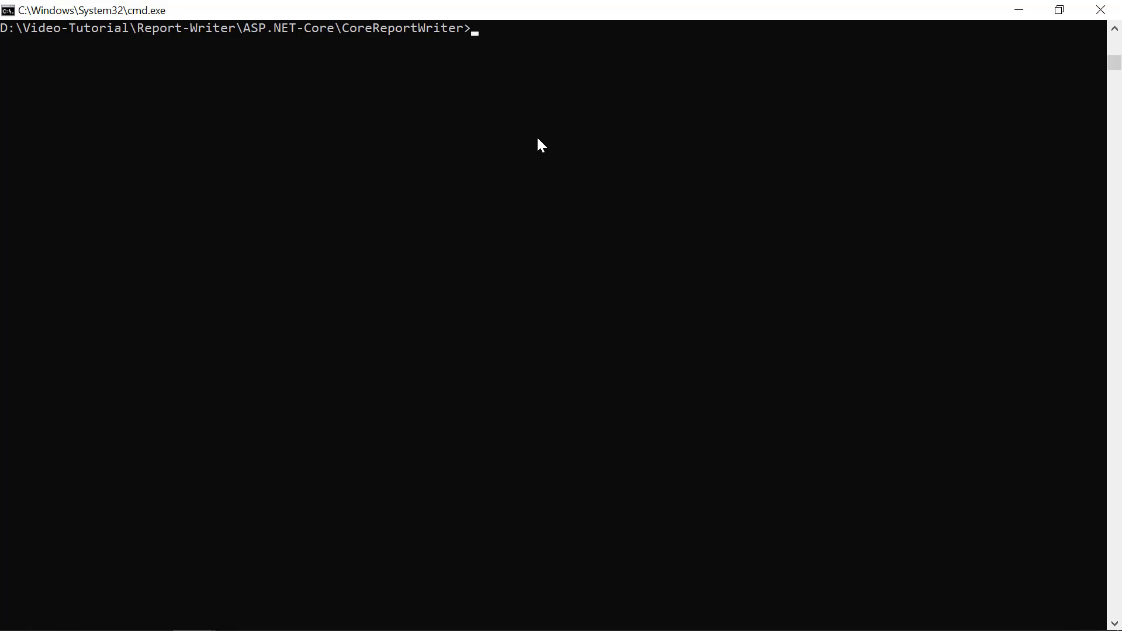
pyautogui.write('npm install print-js')
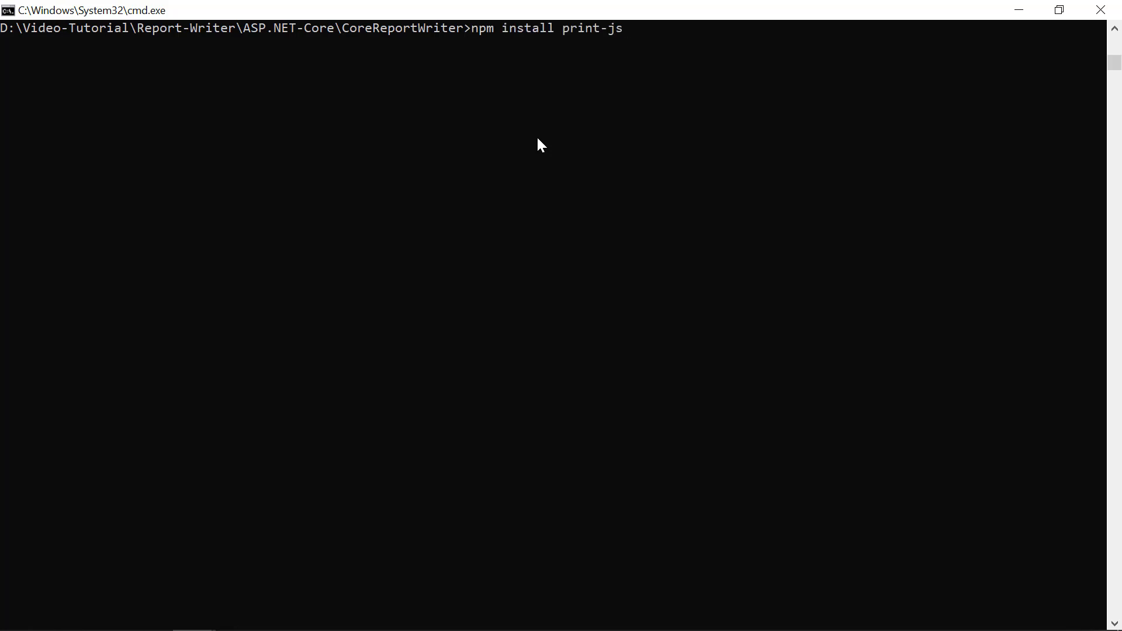
pyautogui.press('Enter')
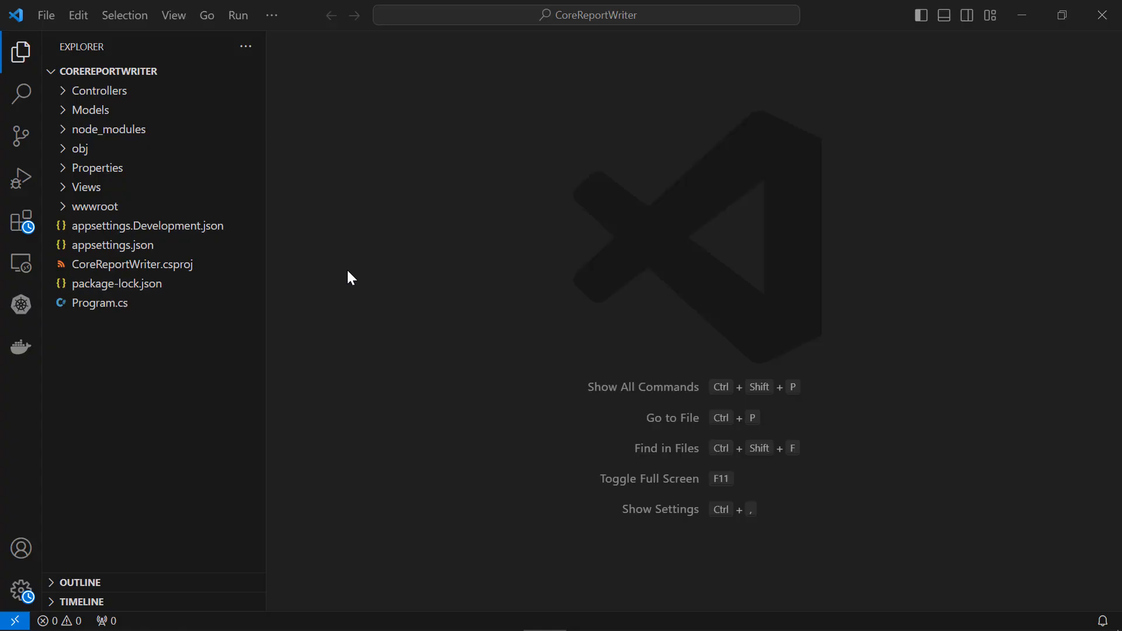
pyautogui.moveTo(187, 220)
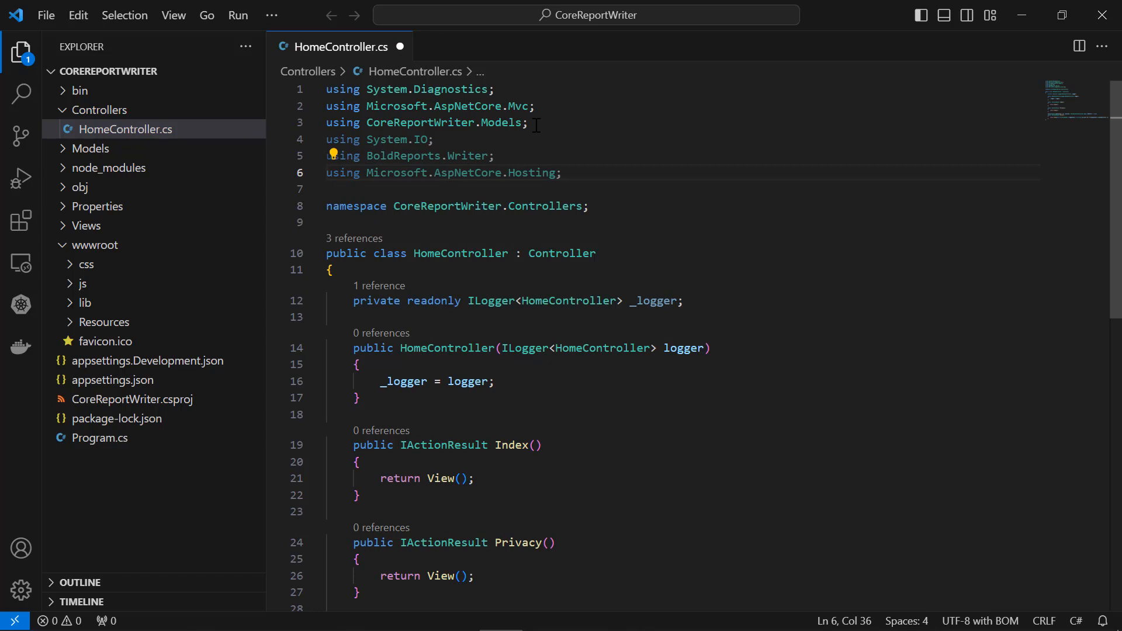
# Add a private IWebHostEnvironment _hostingEnvironment field and assign it from the hostingEnvironment parameter
pyautogui.click(691, 301)
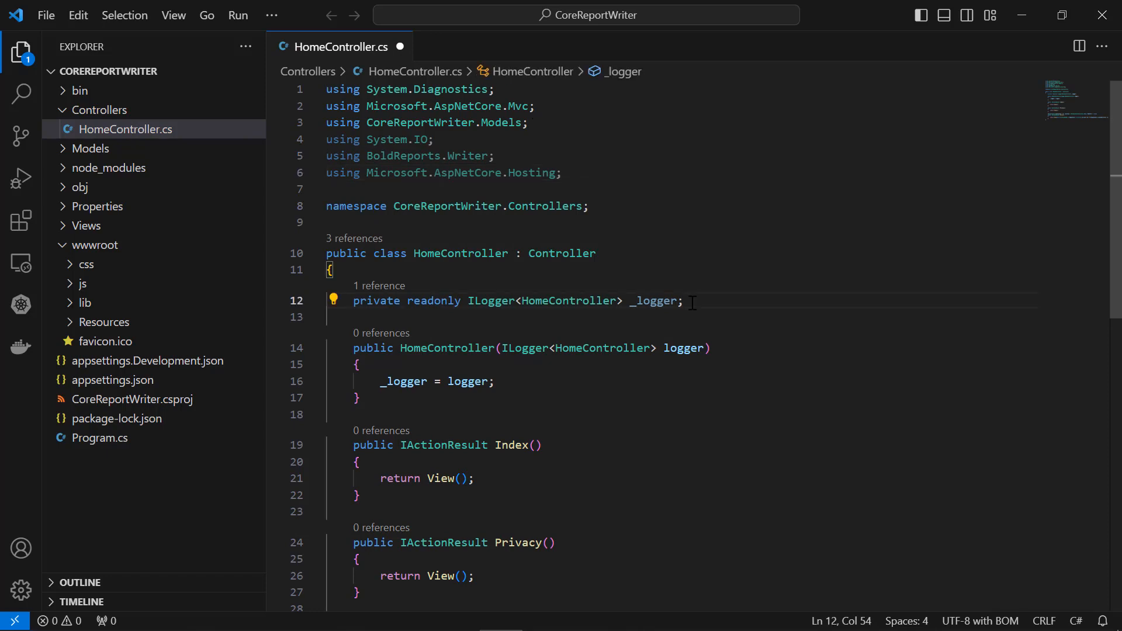
pyautogui.write('private IWebHostEnvironment _hostin')
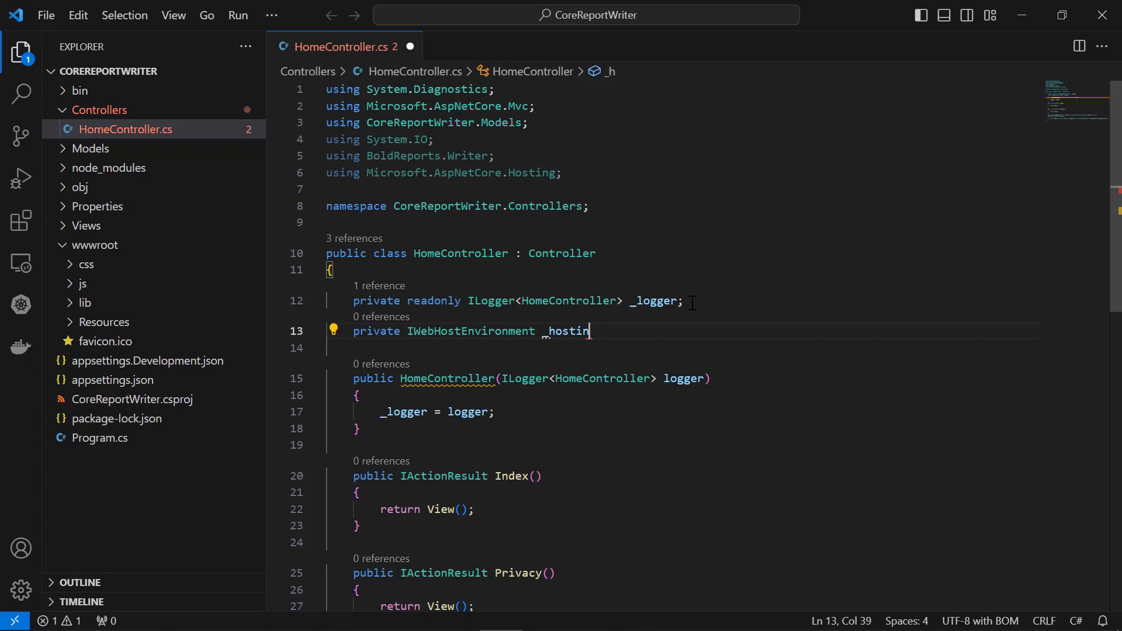
pyautogui.write('gEnvironment;')
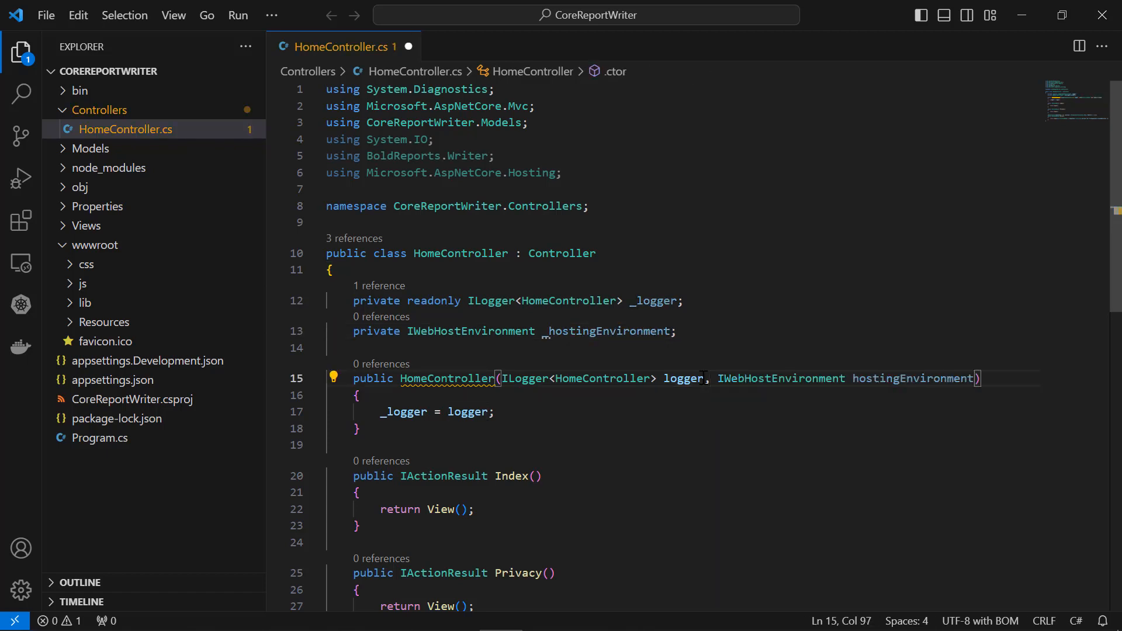
pyautogui.write('_hostingEnvironment = hostingEnvironment;')
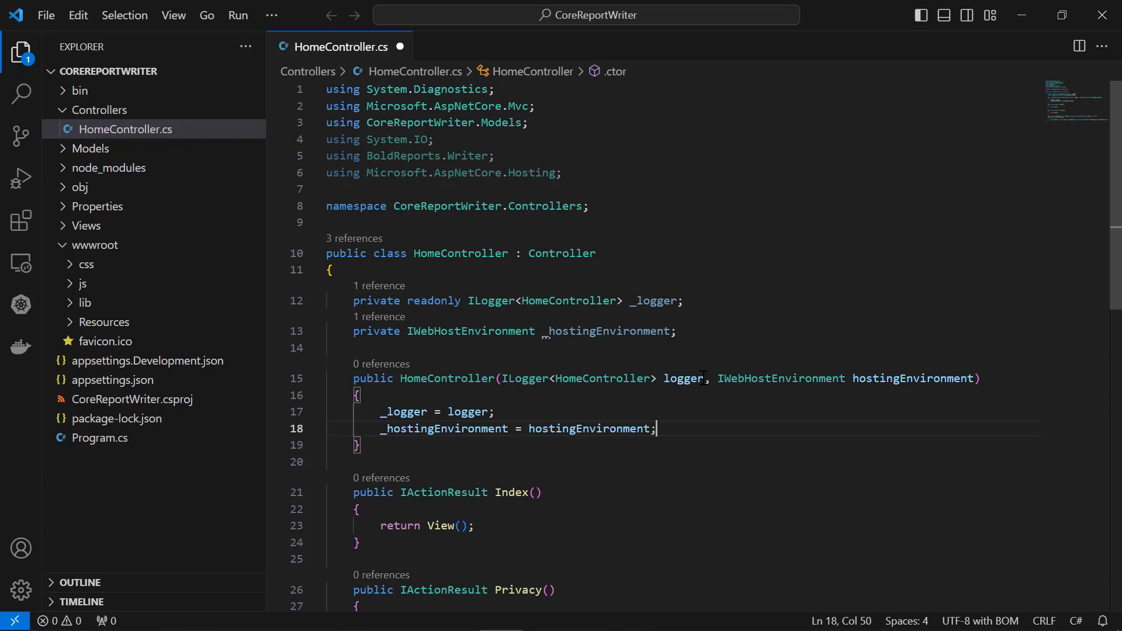
pyautogui.scroll(-3)
pyautogui.write('public IActionResult')
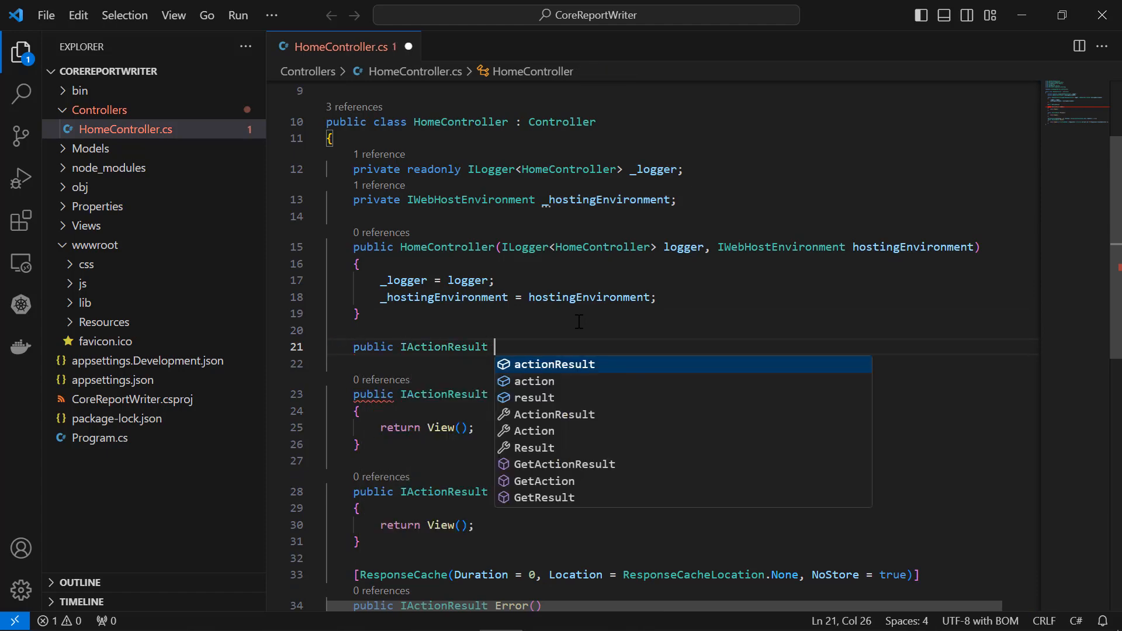
# Write PrintPDF(): open the report via FileStream, copy to reportStream, reset Position, close inputStream
pyautogui.write('PrintPDF()')
pyautogui.click(683, 364)
pyautogui.write('{')
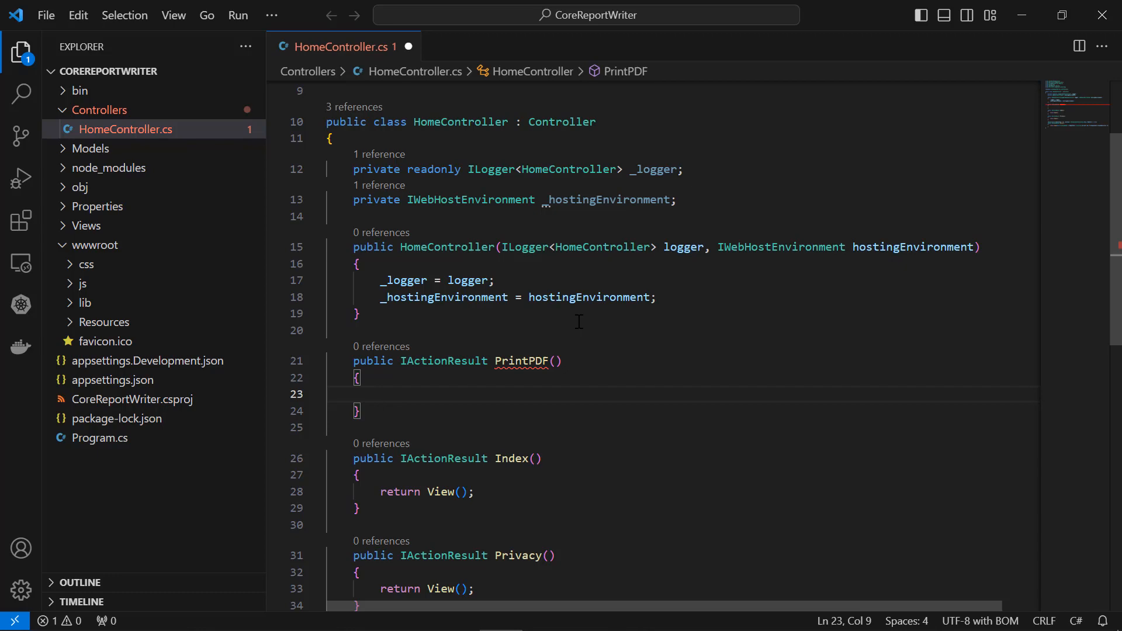
pyautogui.write('string reportPath =')
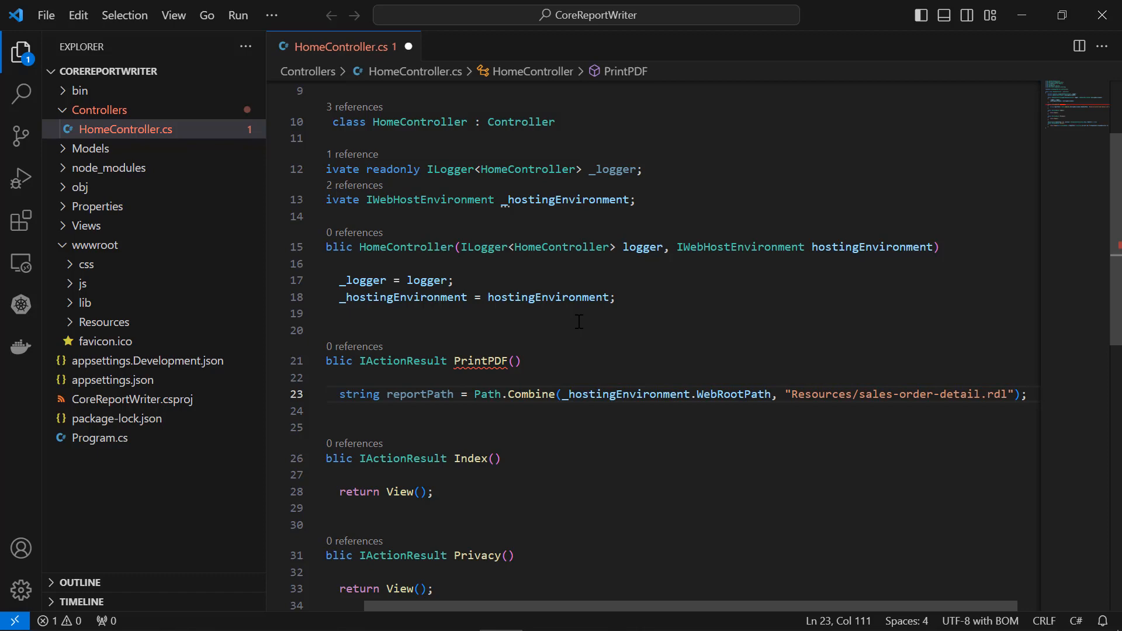
pyautogui.write('FileStream inputStream = new FileStream')
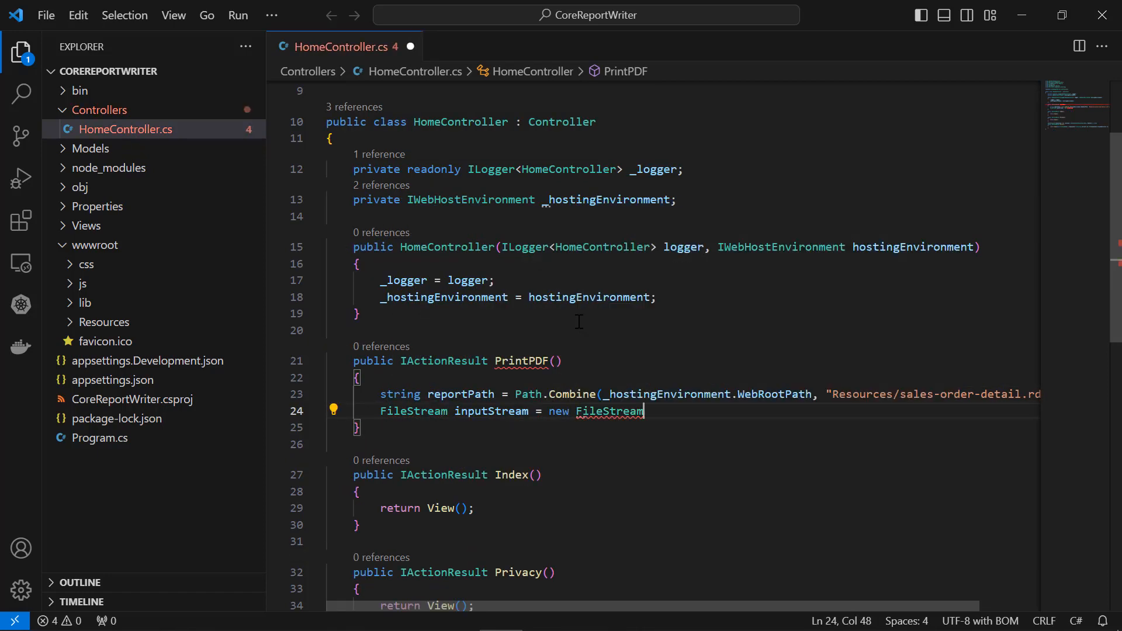
pyautogui.write('(reportPath, FileMode.Open, FileAccess.Read);')
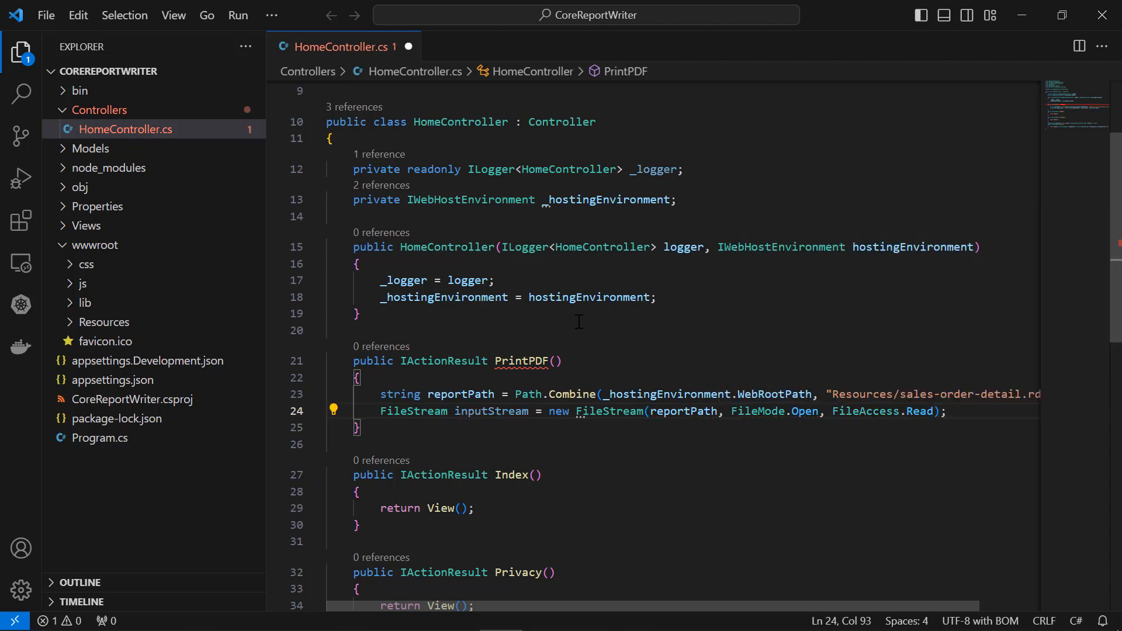
pyautogui.write('MemoryStream reportStream = ne')
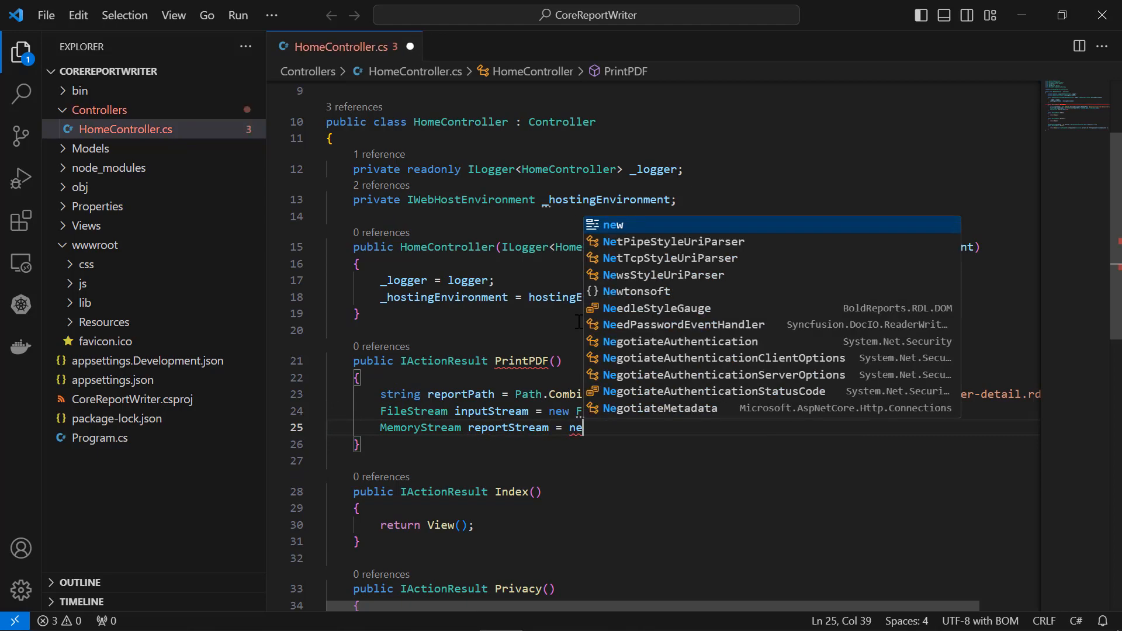
pyautogui.write('i')
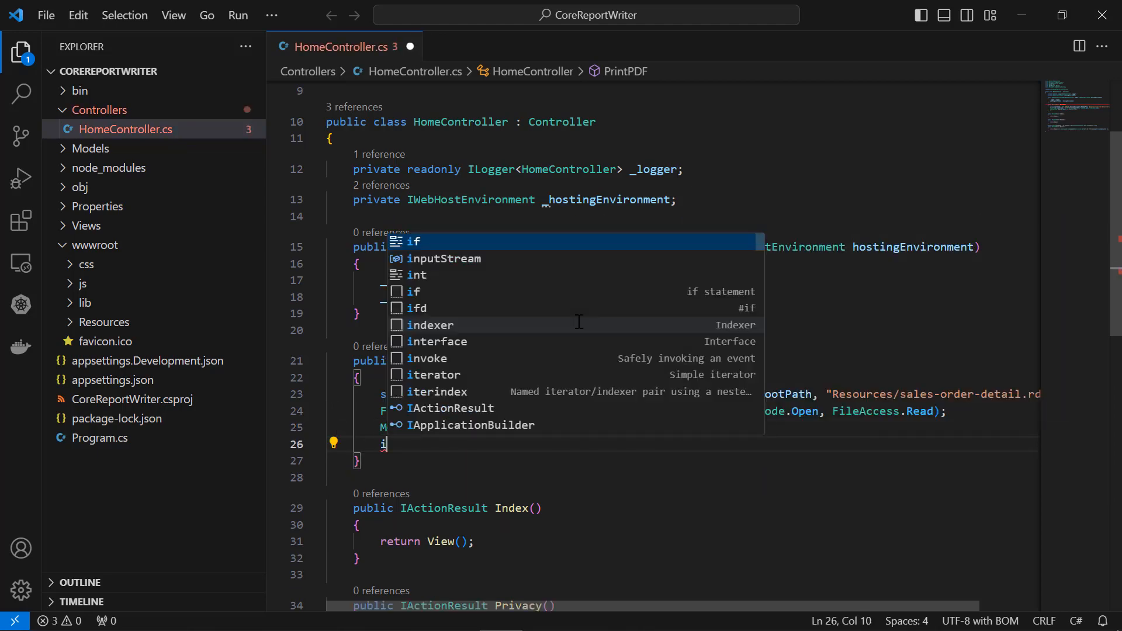
pyautogui.write('nputStream.CopyTo(reportStream);')
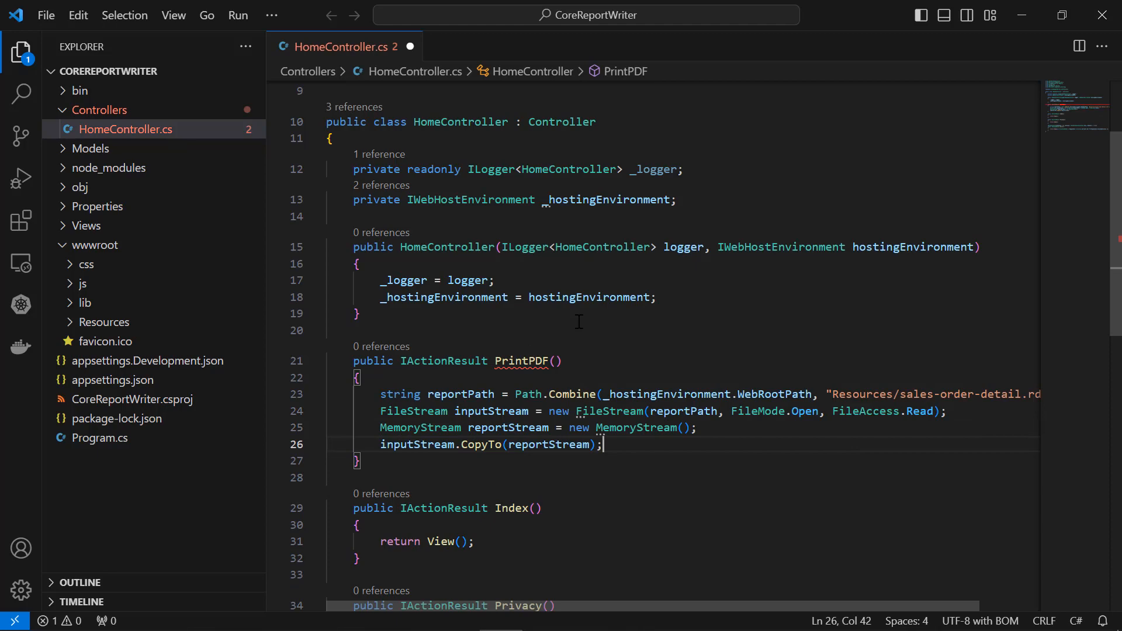
pyautogui.write('reportStream.Position = 0')
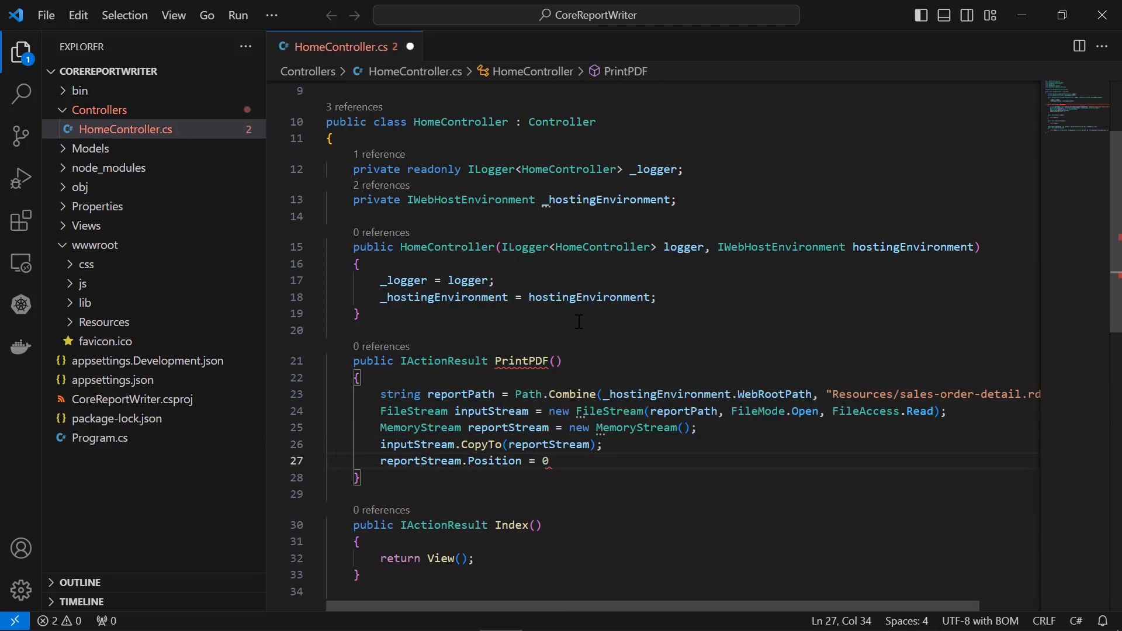
pyautogui.write('inputStream.Close();')
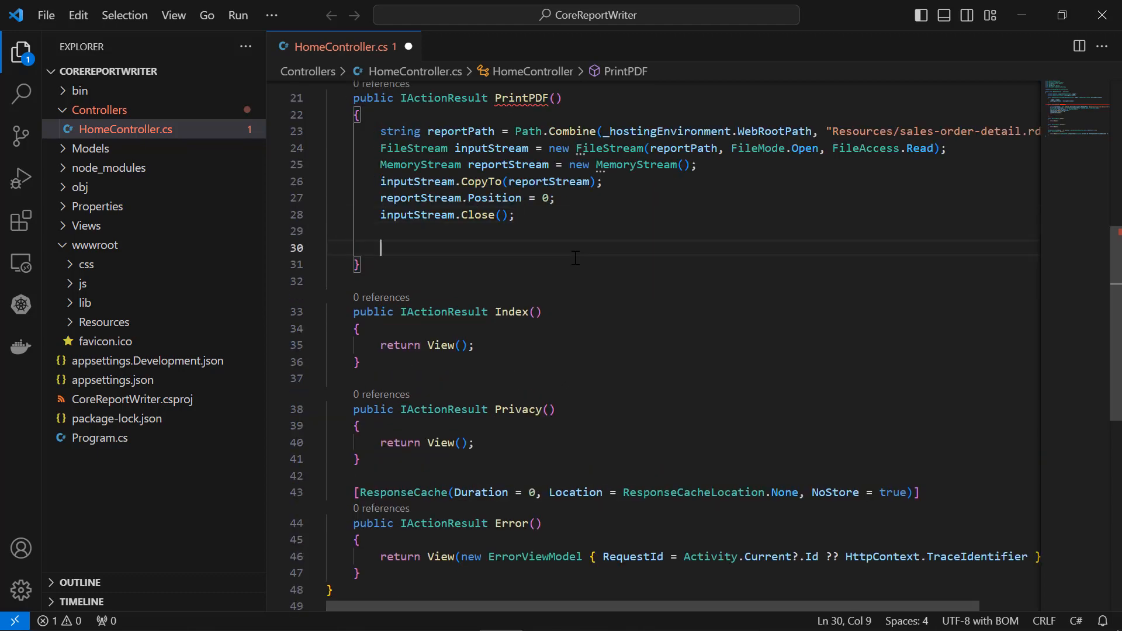
# Create a ReportWriter and load reportStream into it with LoadReport
pyautogui.write('ReportWriter reportWriter = new ReportWriter();')
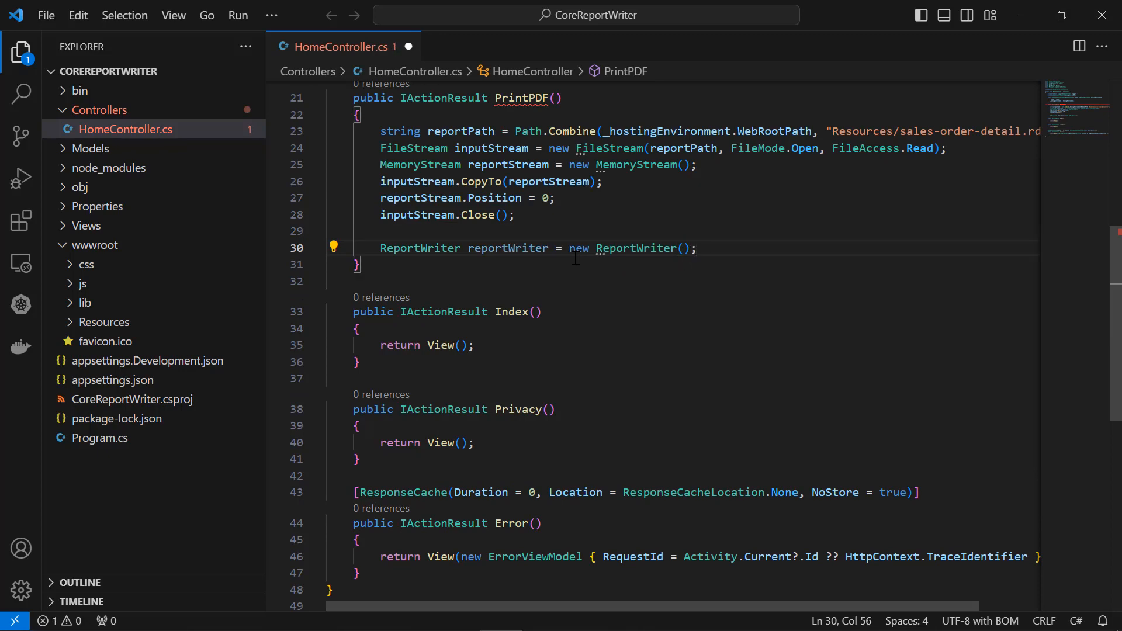
pyautogui.write('reportWriter')
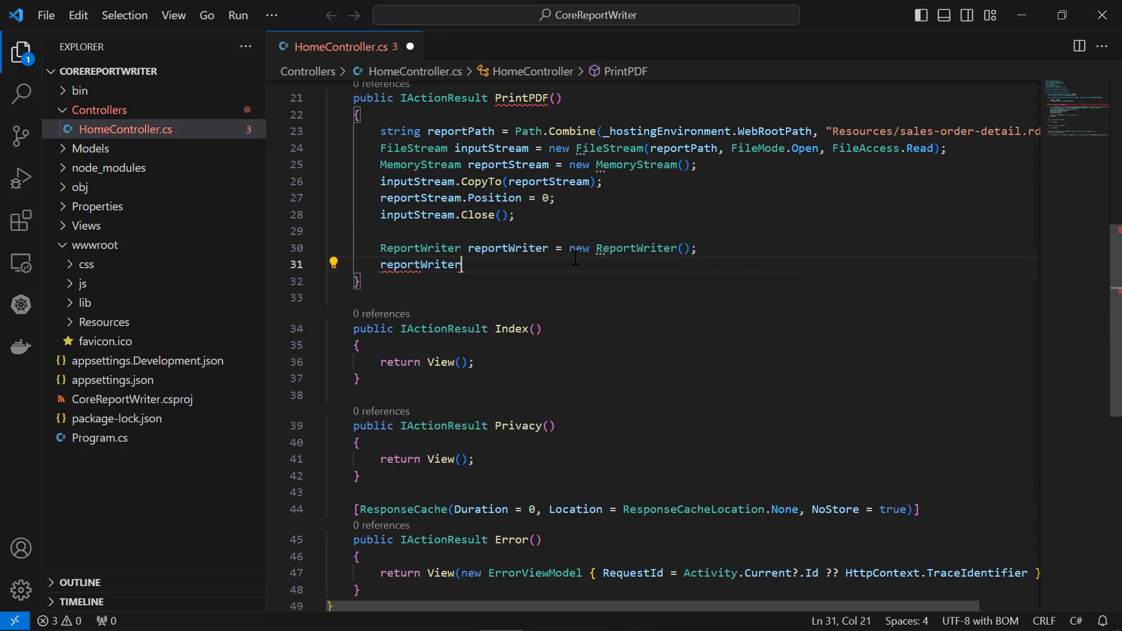
pyautogui.write('.LoadReport(reportStream)')
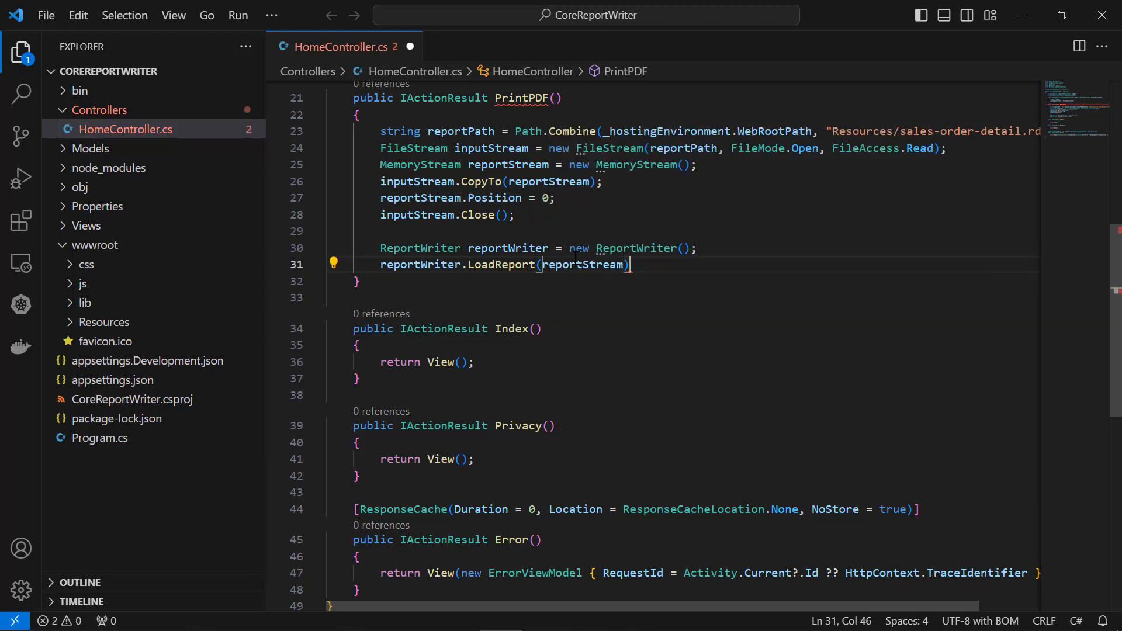
pyautogui.write(';')
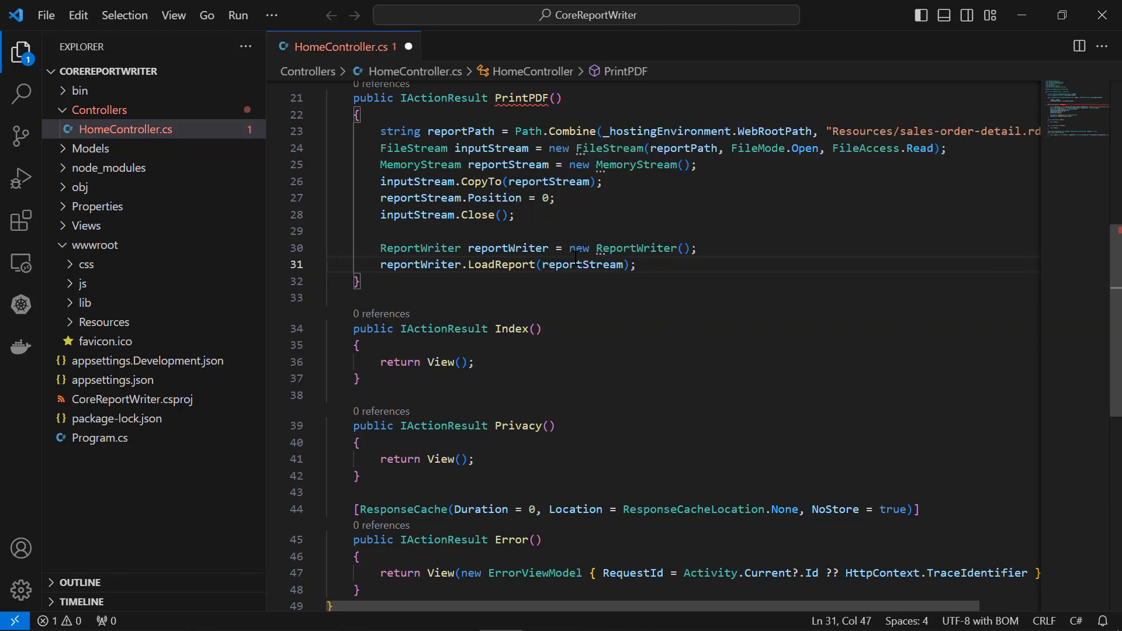
# Save the report as WriterFormat.PDF to a MemoryStream, reset Position, and return it as application/pdf
pyautogui.doubleClick(582, 264)
pyautogui.write('M')
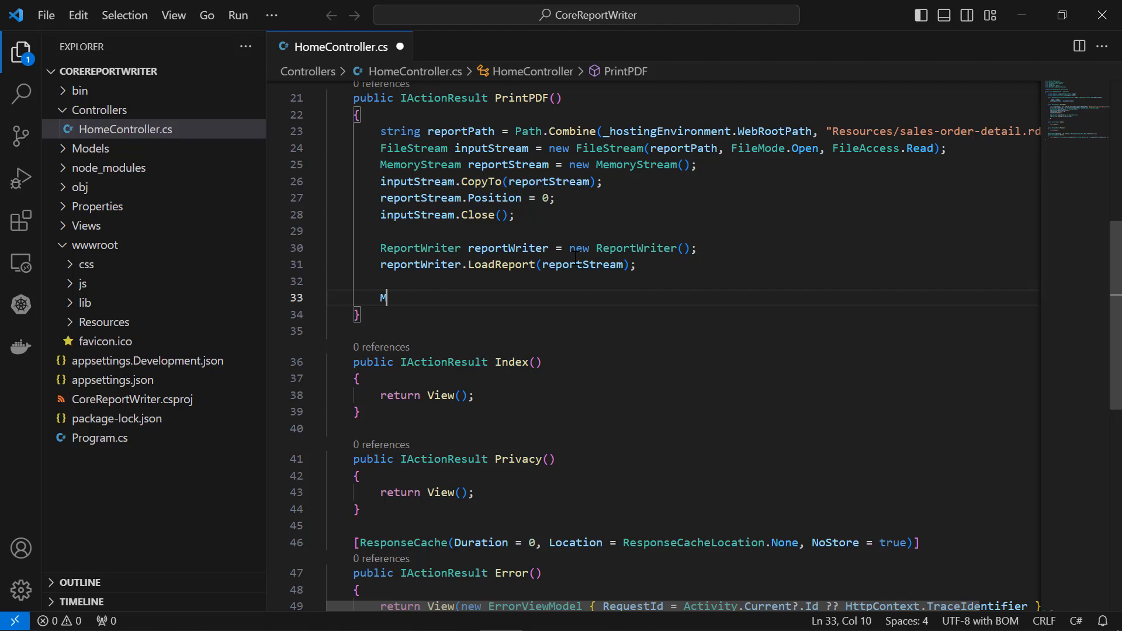
pyautogui.write('emoryStream memoryStream = new MemoryStream();')
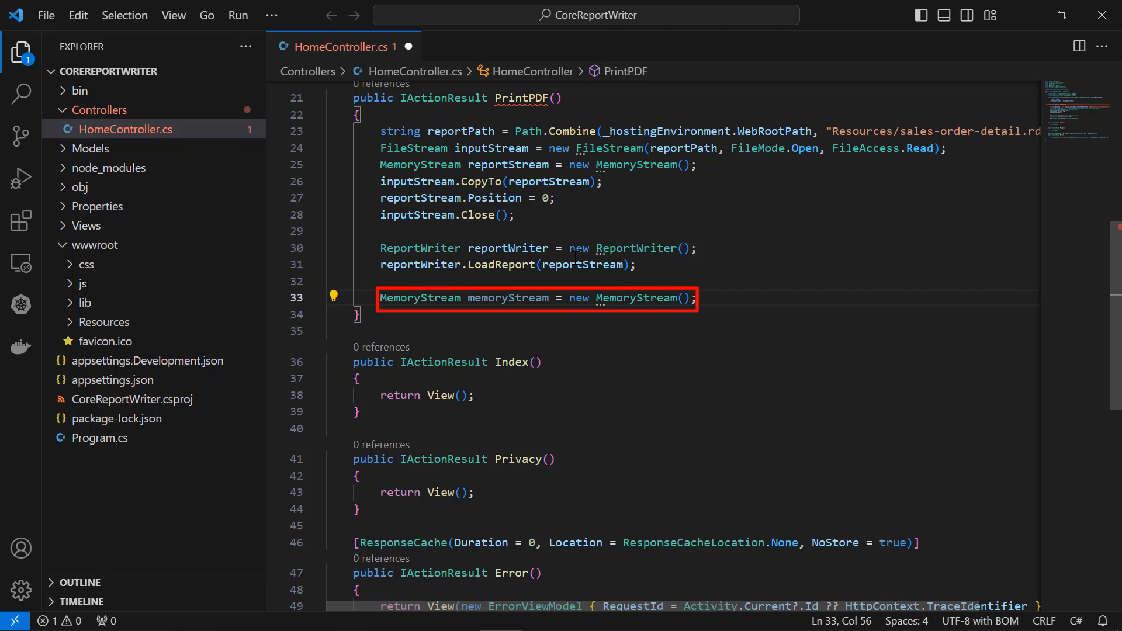
pyautogui.write('reportWriter.Save')
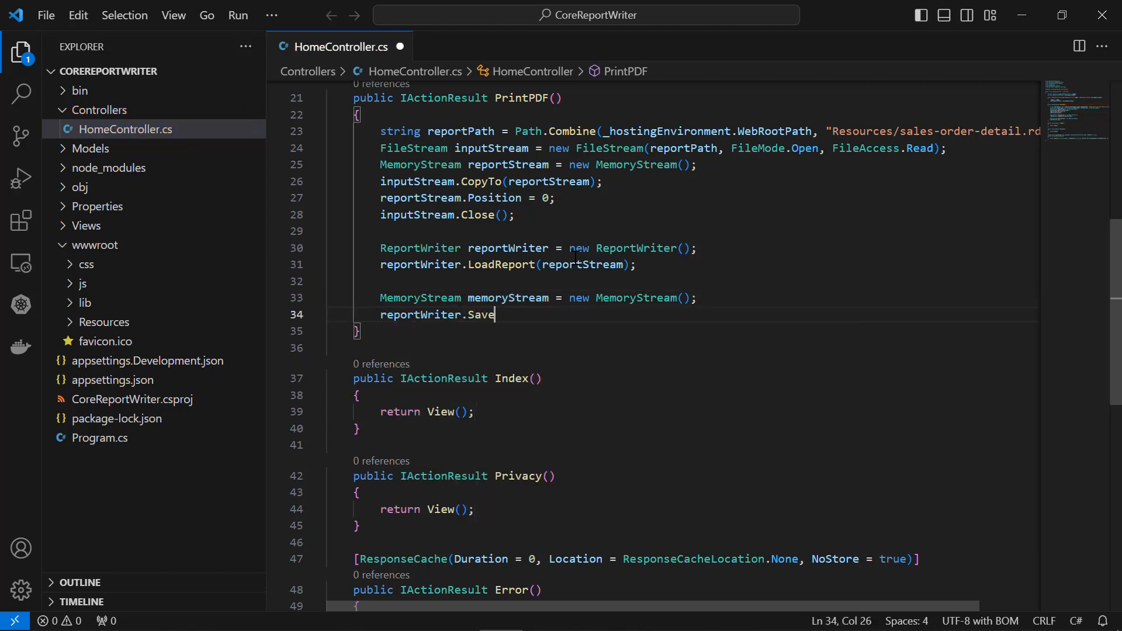
pyautogui.write('(memoryStream, WriterFormat.PDF)')
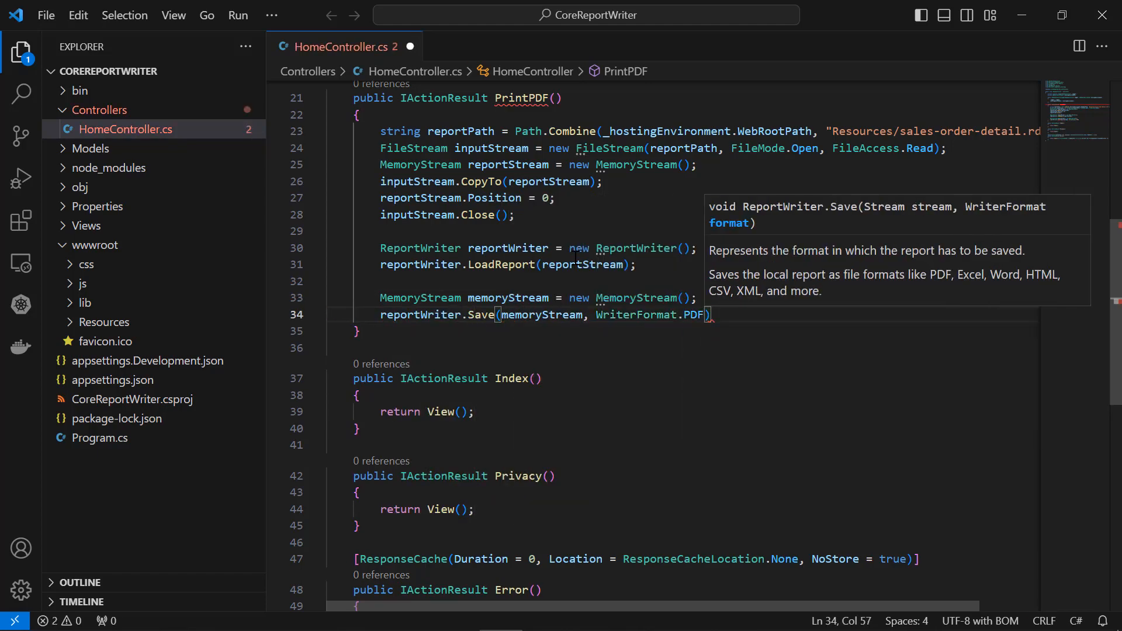
pyautogui.write(';')
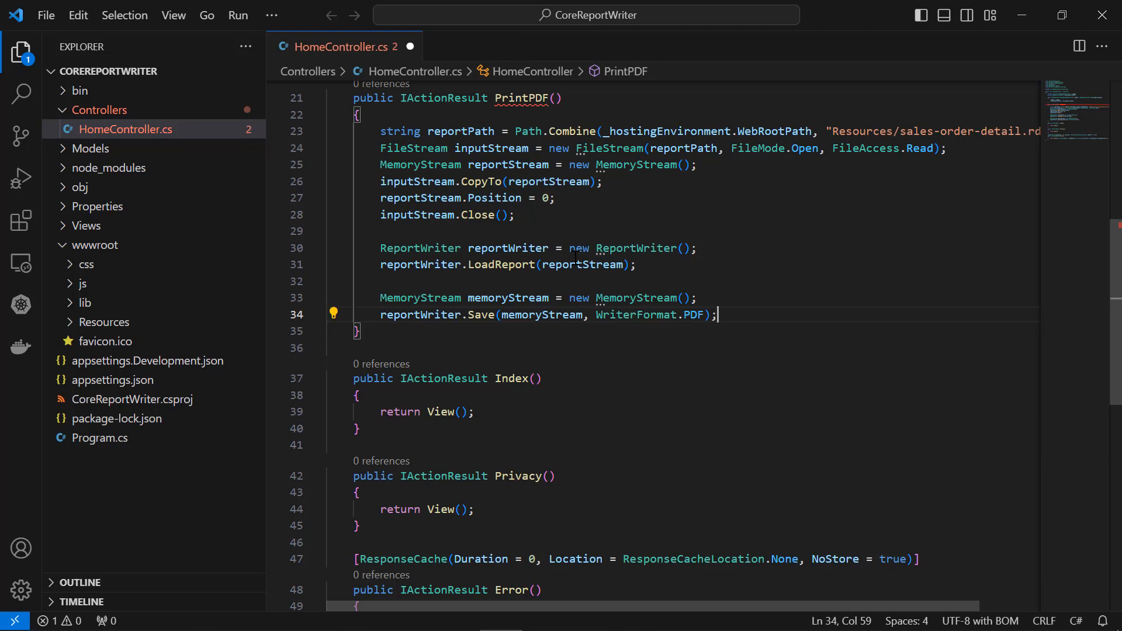
pyautogui.write('memoryStream')
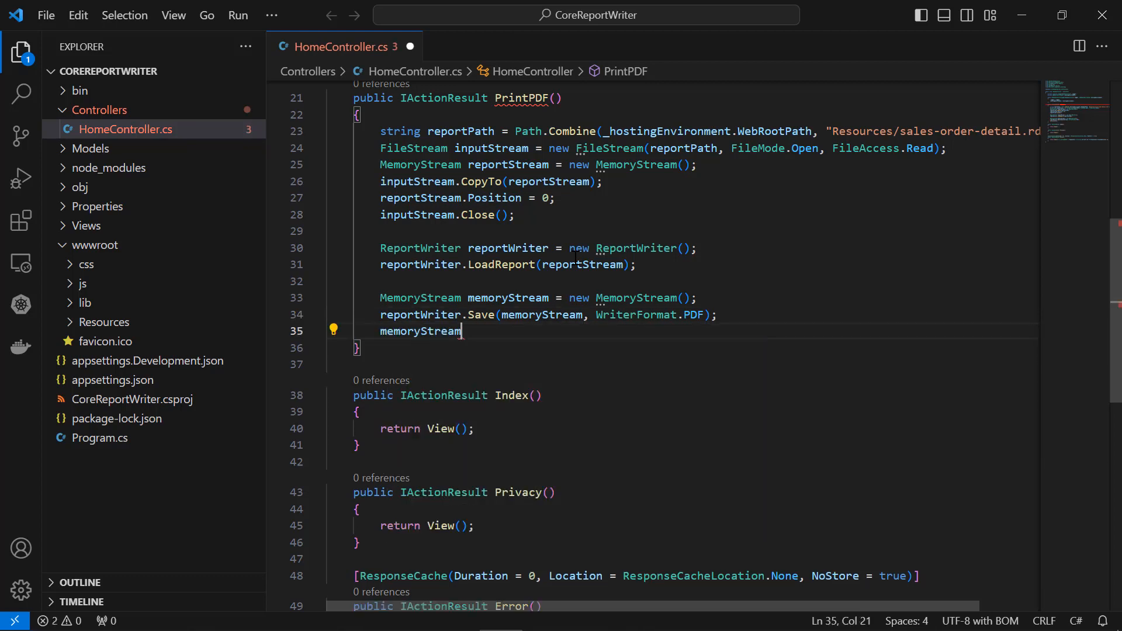
pyautogui.write('.Position = 0;')
pyautogui.write('return File')
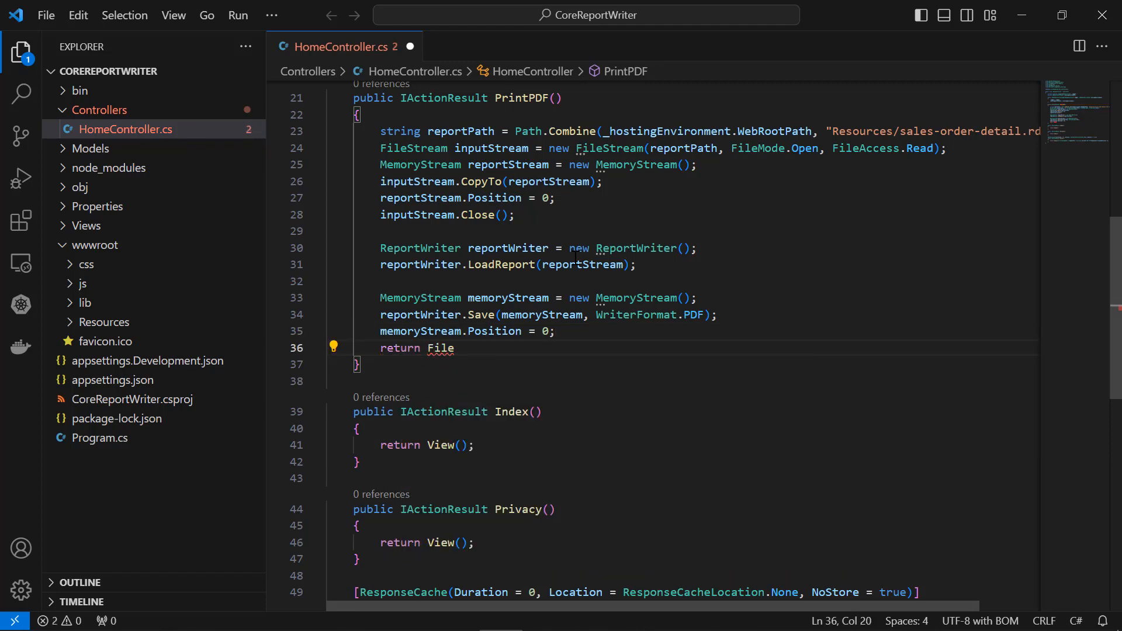
pyautogui.write('(memoryStream.ToArray(), "application/pdf", "sales-order-detail.pdf");')
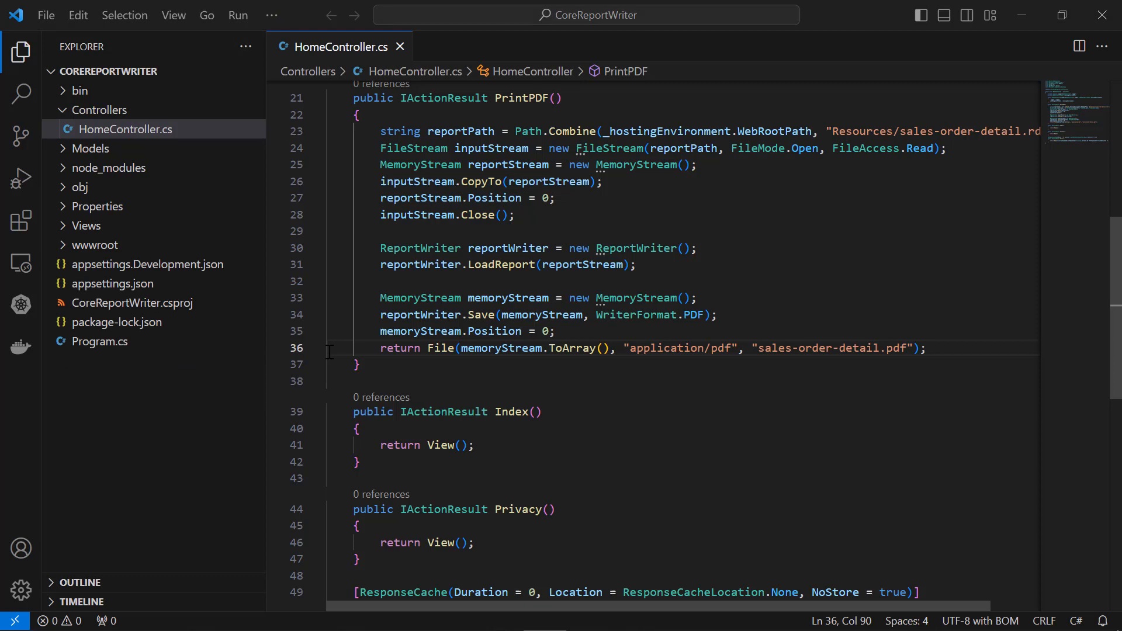
pyautogui.click(103, 168)
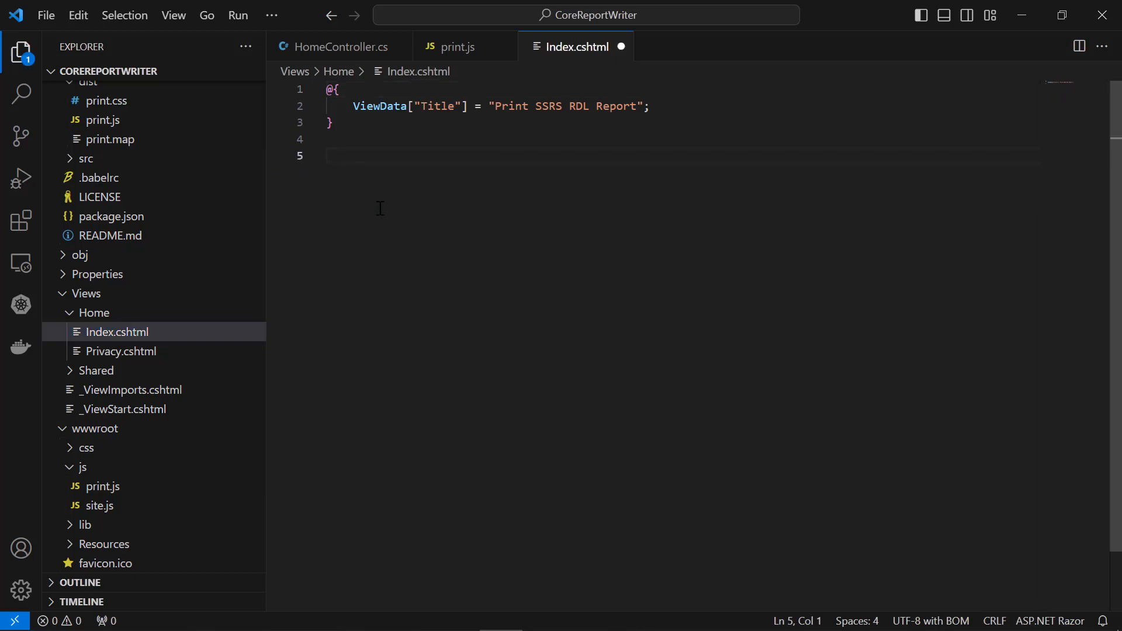
# Add a ~/js/print.js script tag and a 'Print SSRS RDL Report' button with id print-ssrs-rdl-report
pyautogui.write('<script src="~/js/print.js"></script>')
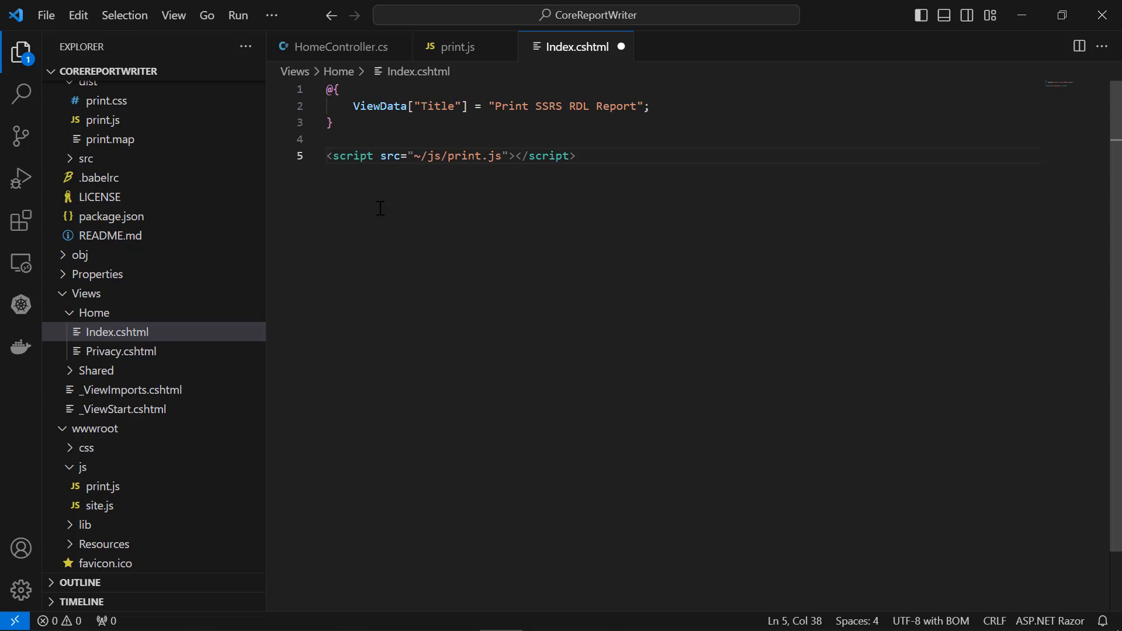
pyautogui.click(577, 156)
pyautogui.write('<button')
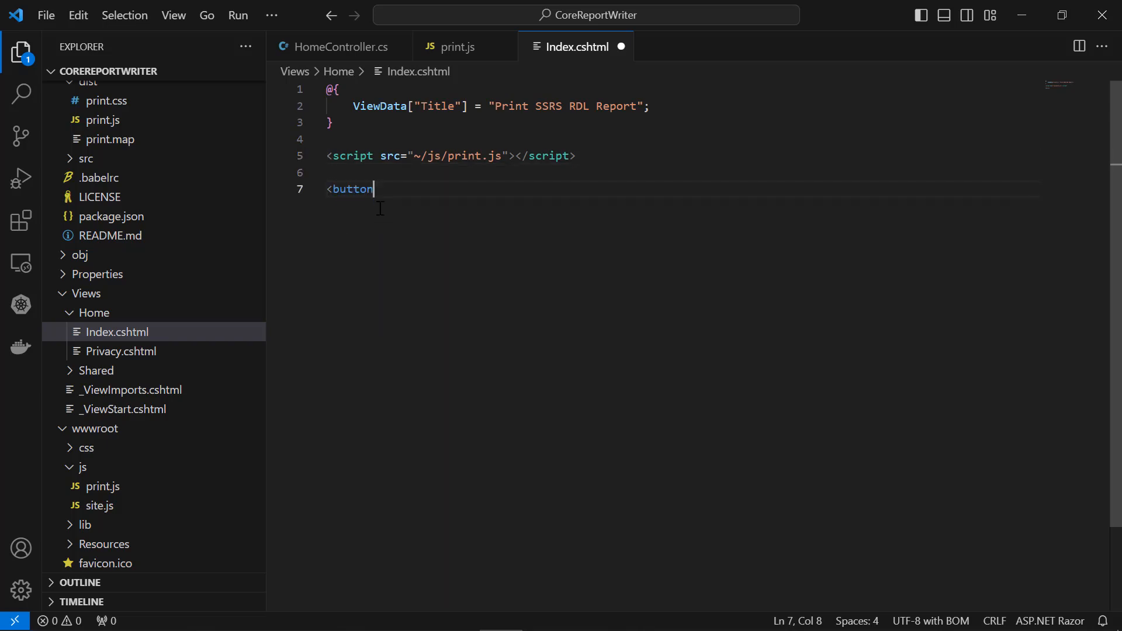
pyautogui.write('id="print-ssrs-rdl-')
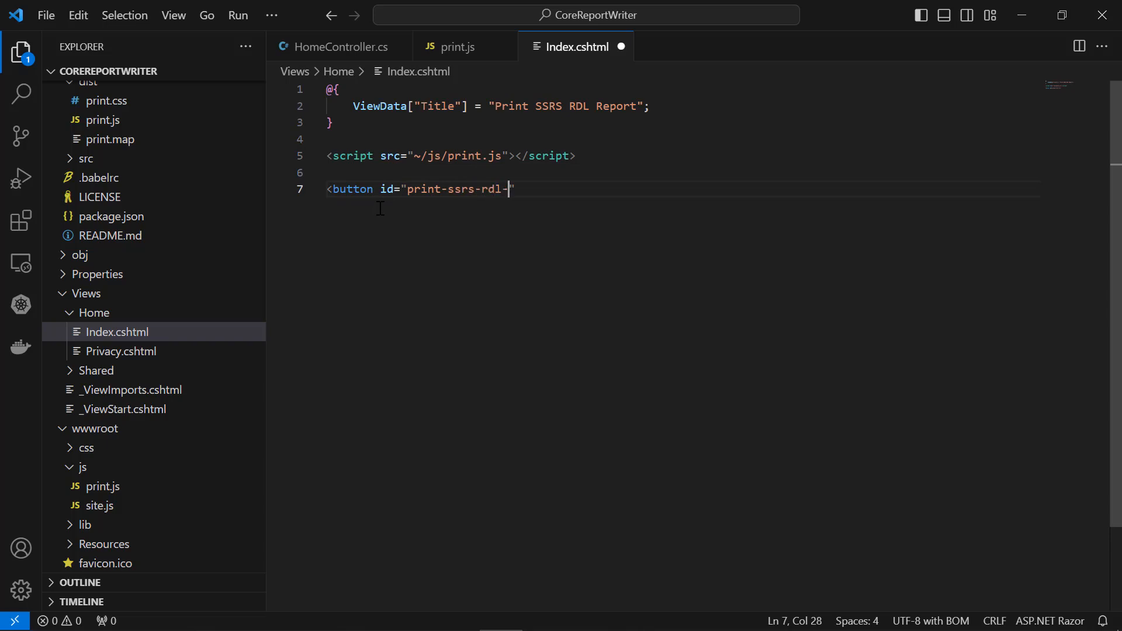
pyautogui.write('report">Print SSRS </button>')
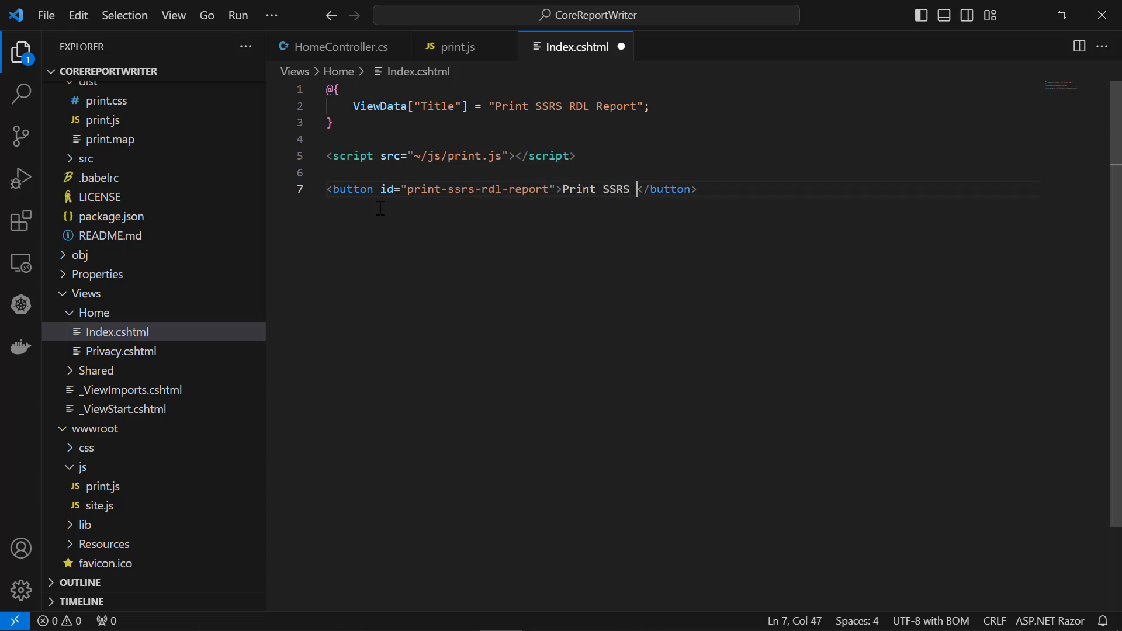
pyautogui.write('RDL Report')
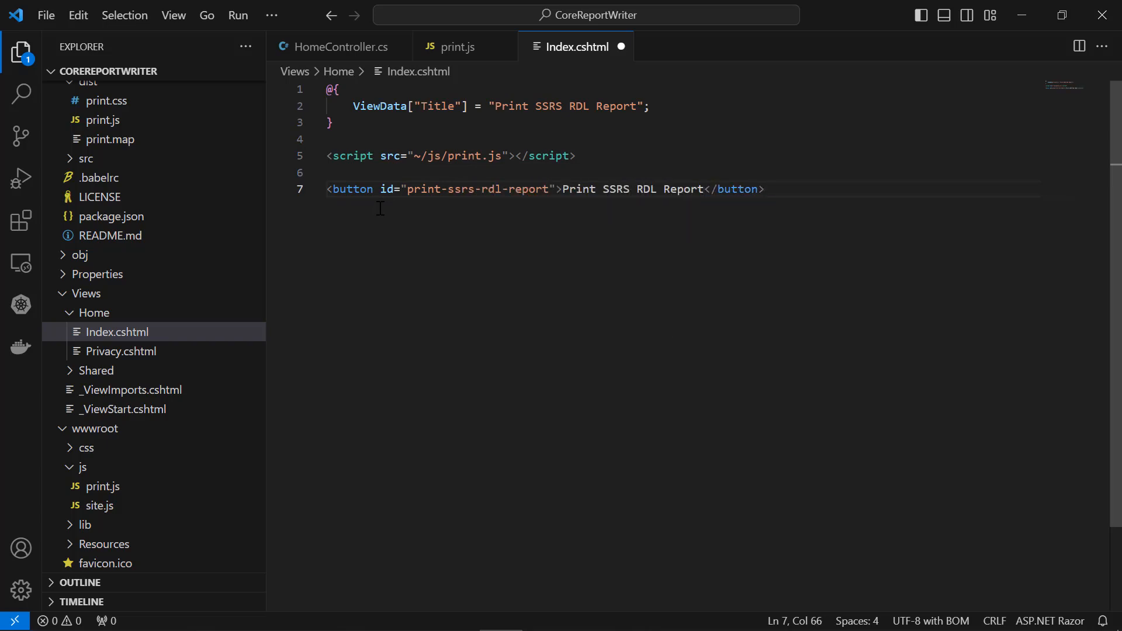
pyautogui.press('Enter')
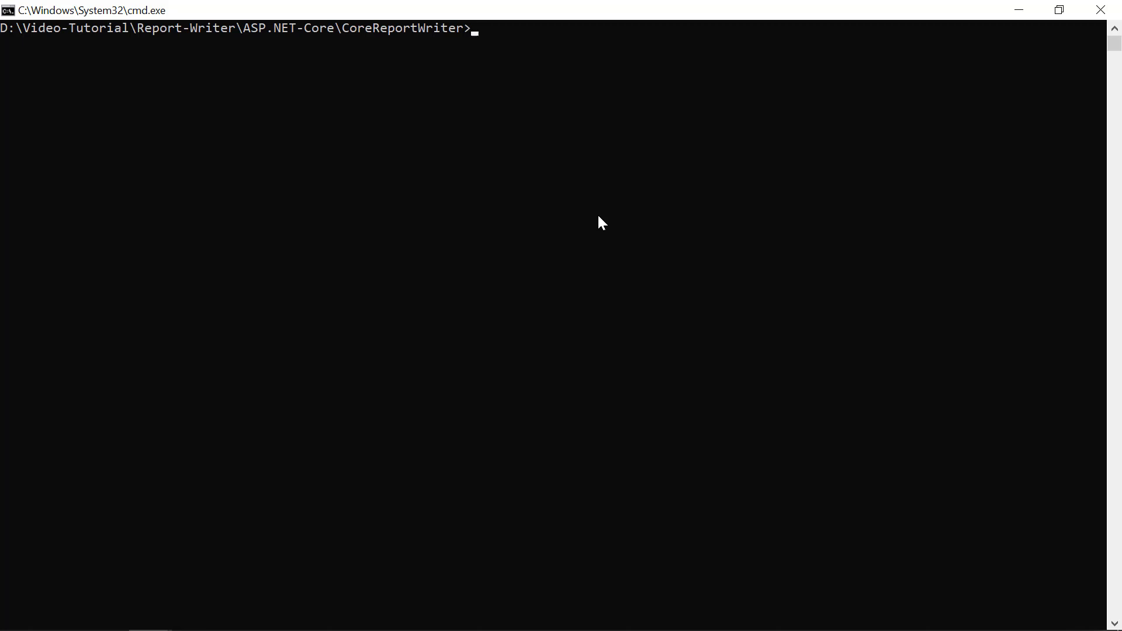
# Run 'dotnet run' and select the localhost:5172 address from its output
pyautogui.write('dotnet run')
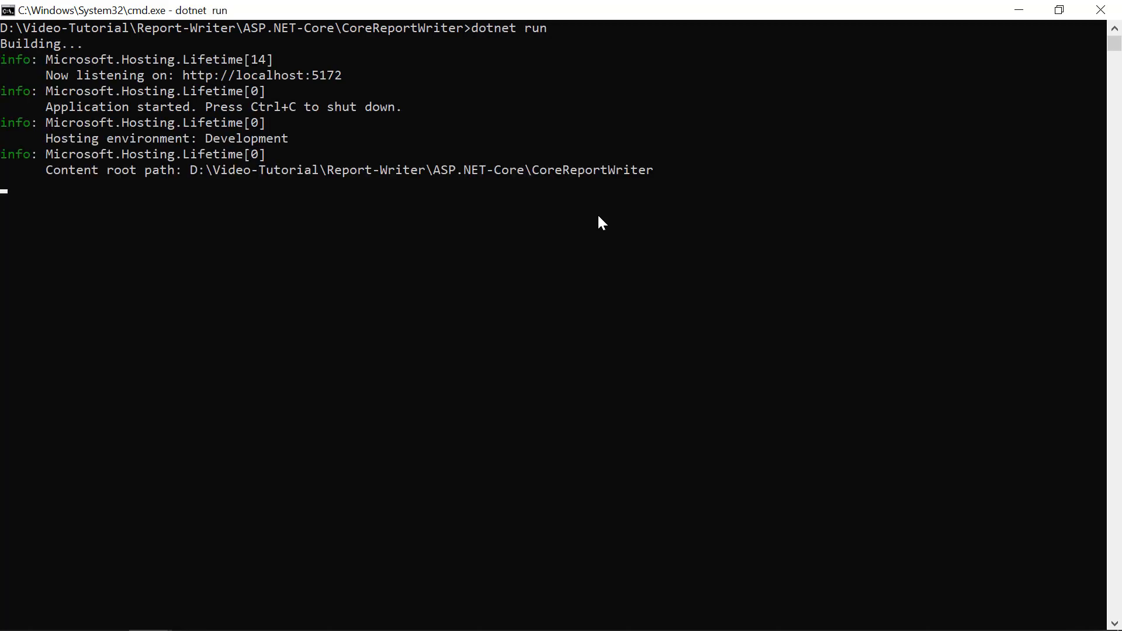
pyautogui.moveTo(196, 93)
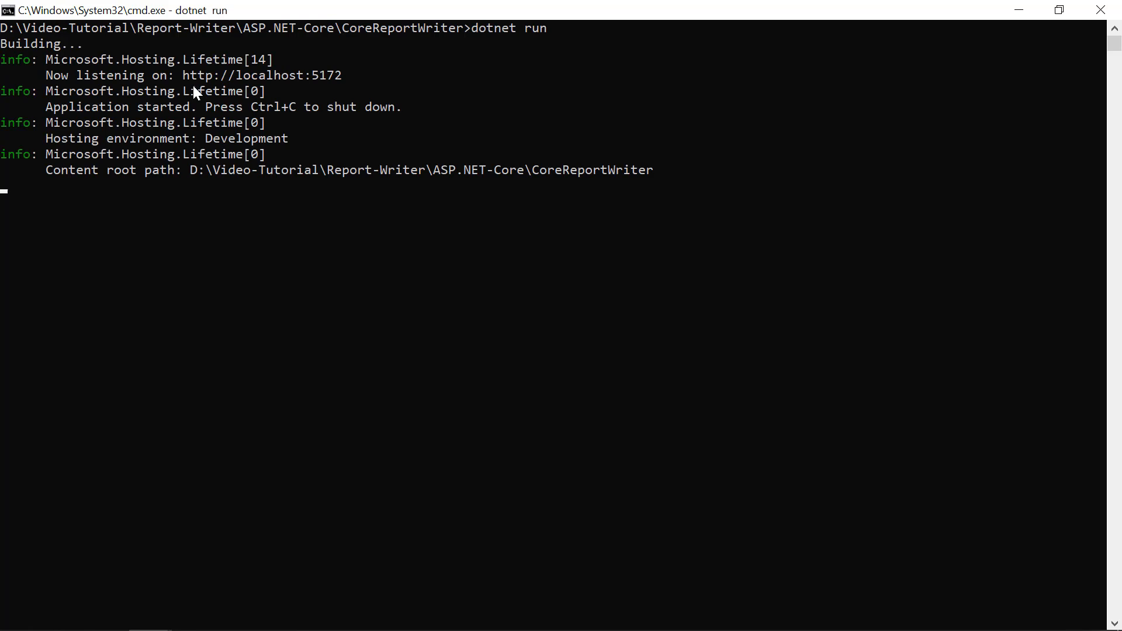
pyautogui.moveTo(183, 75); pyautogui.dragTo(342, 75)
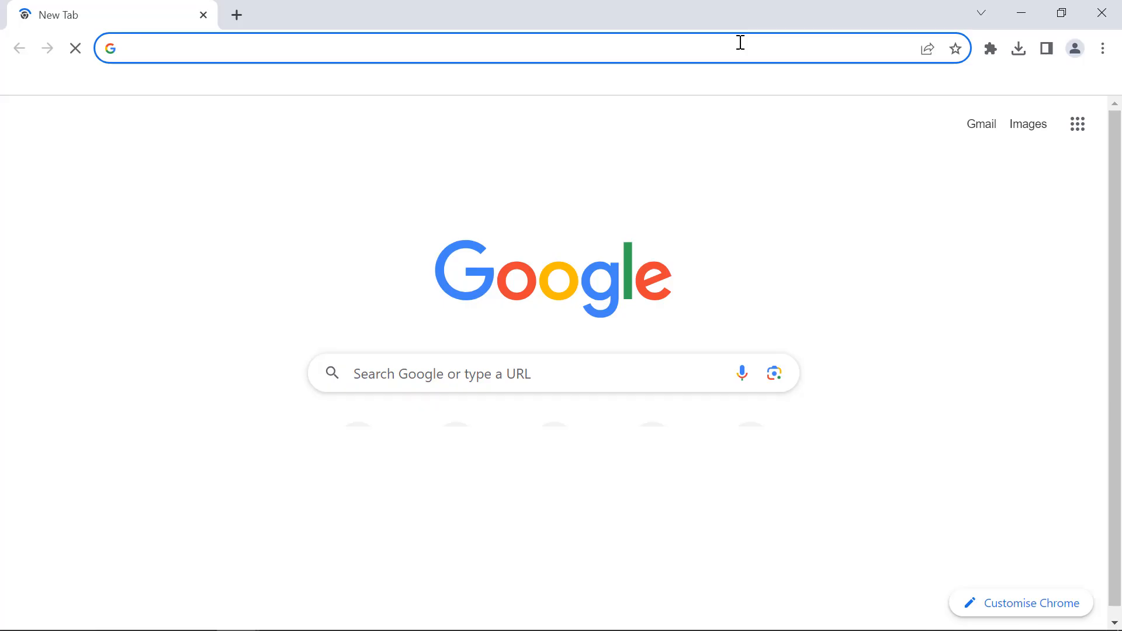
# Load localhost:5172 and use the Print SSRS RDL Report button to bring up the print preview
pyautogui.write('localhost:5172')
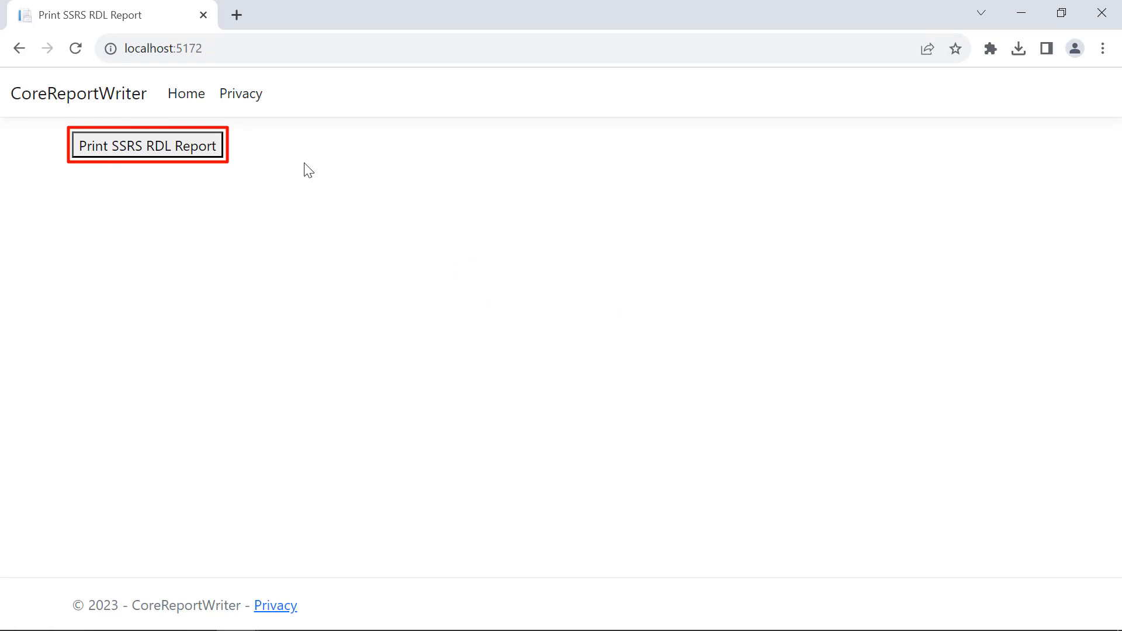
pyautogui.click(148, 145)
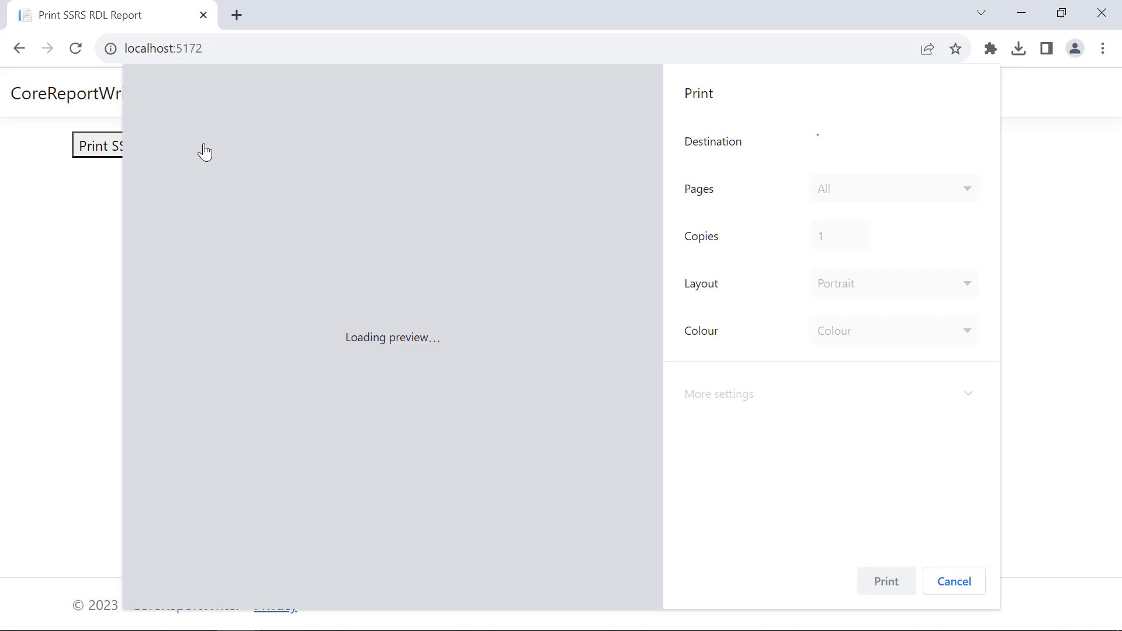